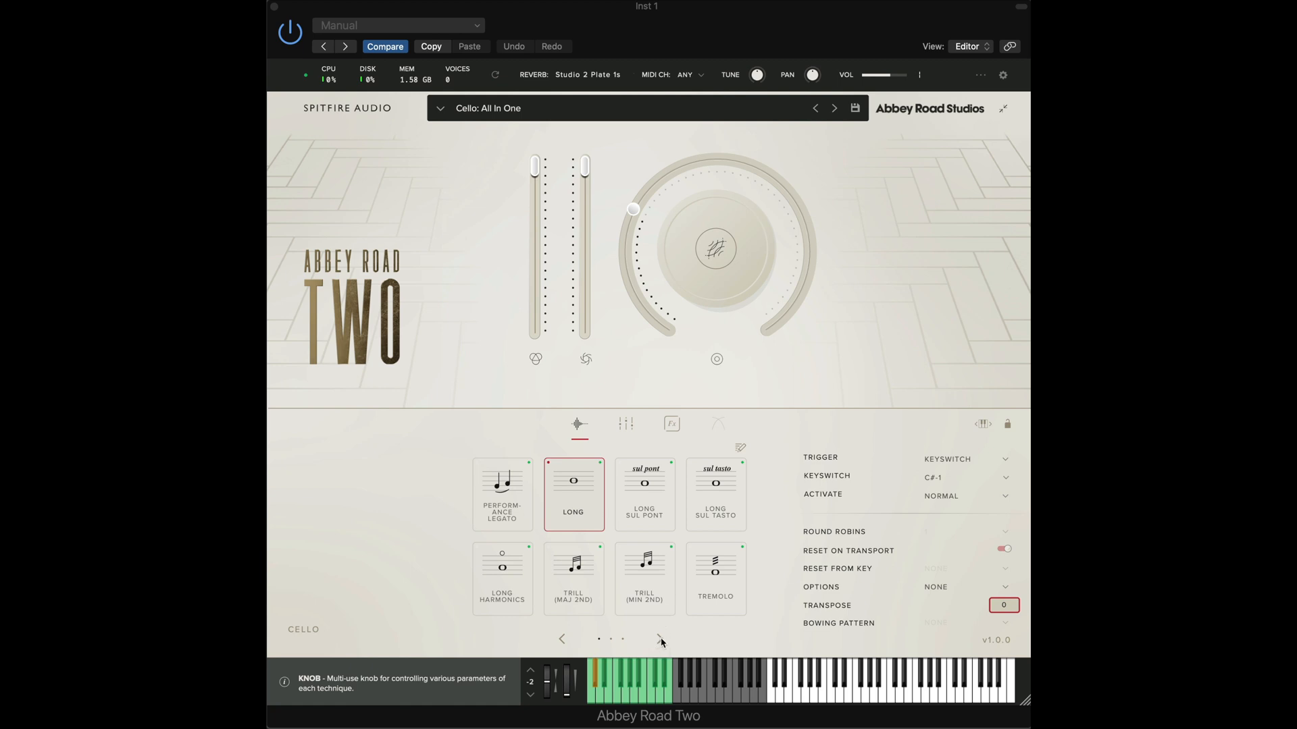
Step: Remove Long Sul Pont, Long Sul Tasto, the minor-second trill and the 150 BPM measured tremolo from the Cello set
left_click(659, 639)
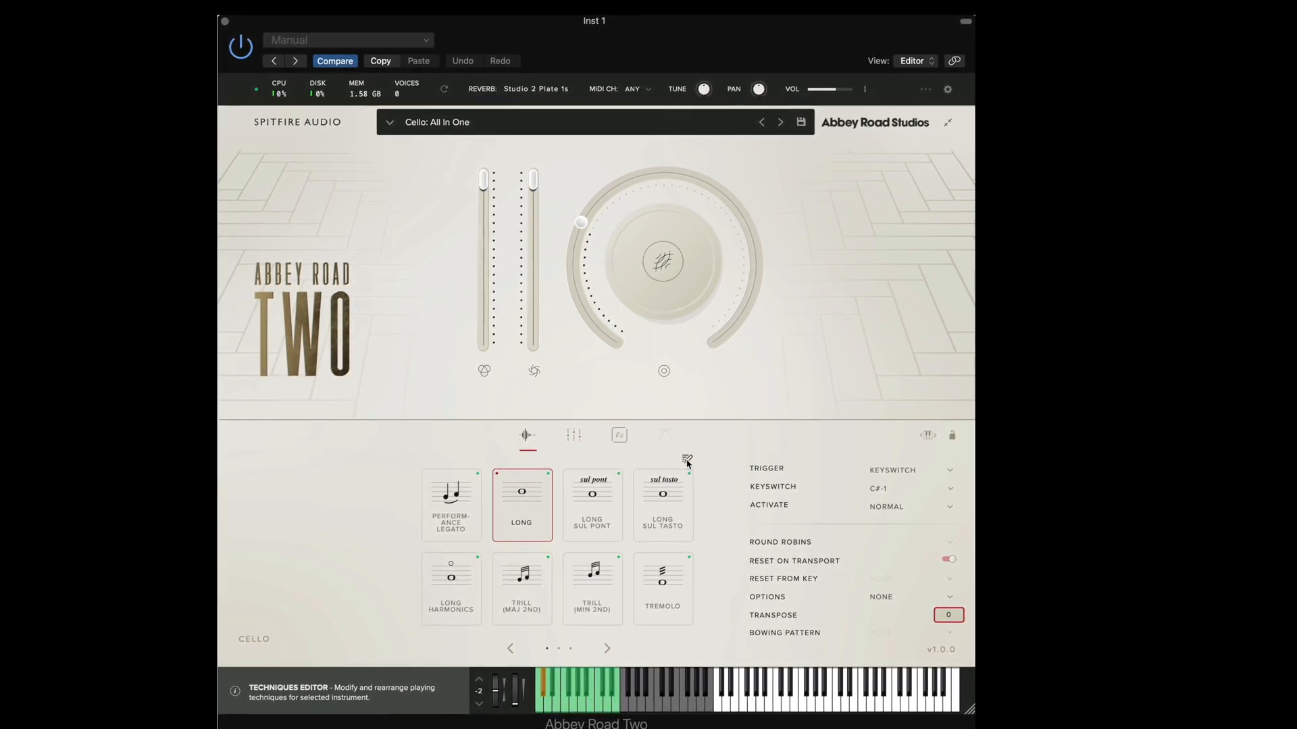
left_click(686, 459)
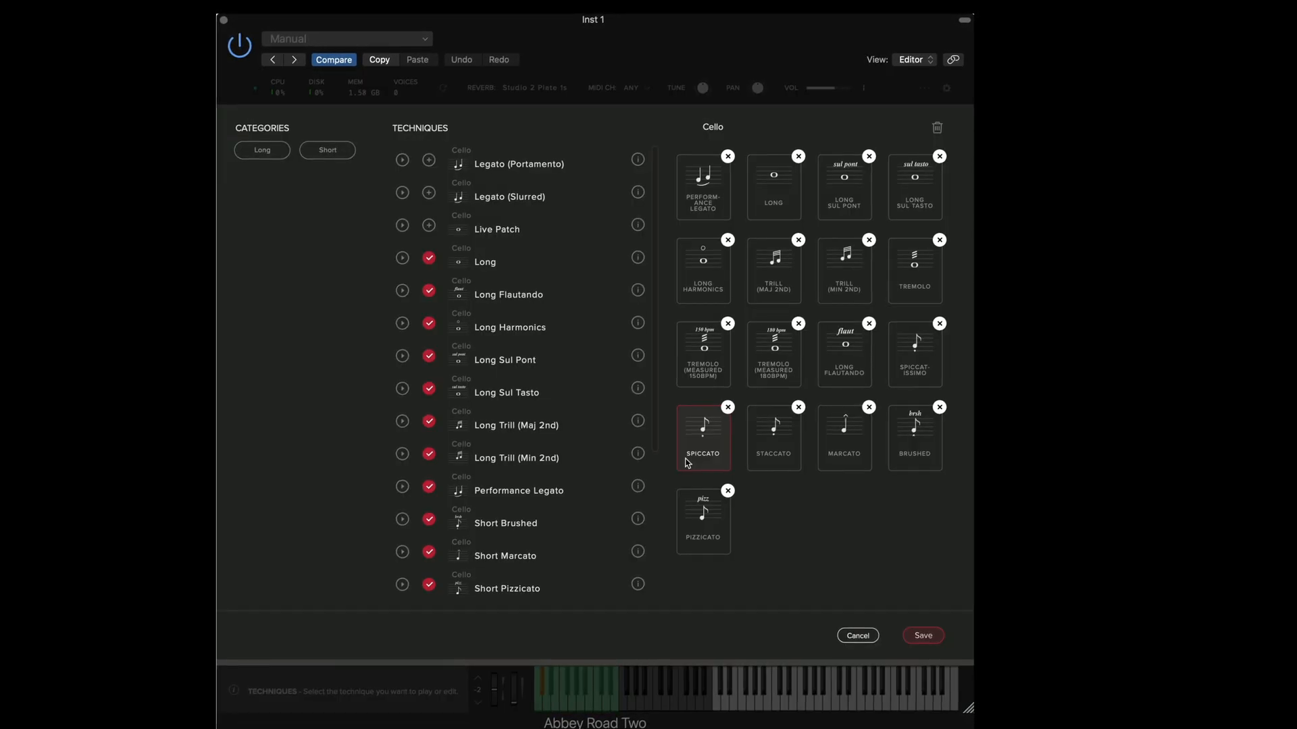
scroll("down", 3)
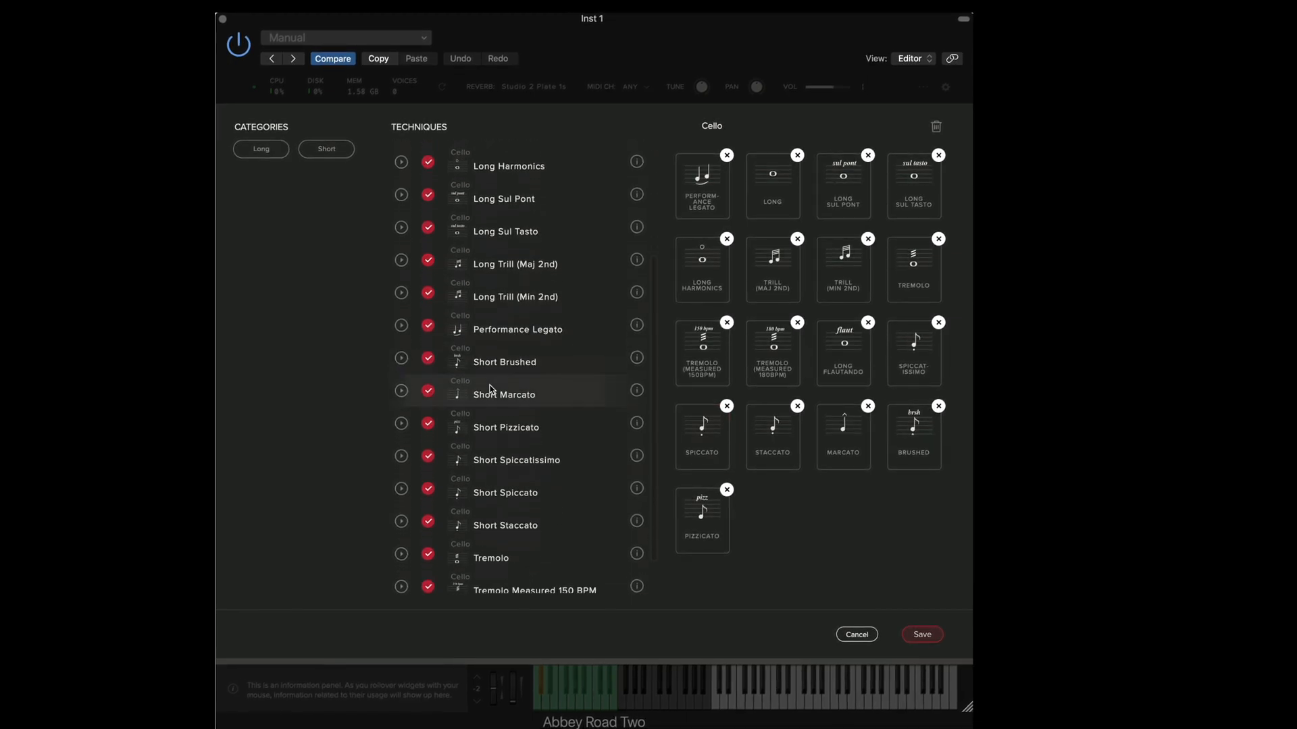
scroll("up", 3)
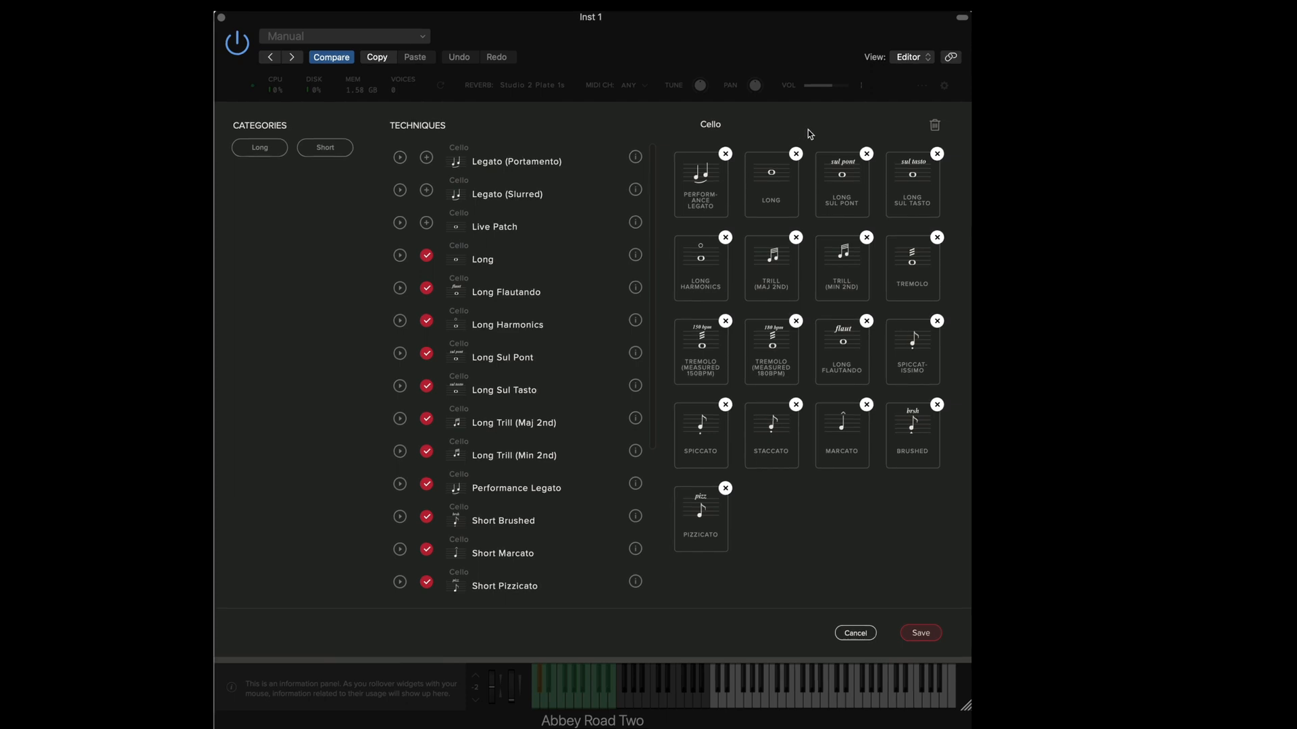
left_click(865, 154)
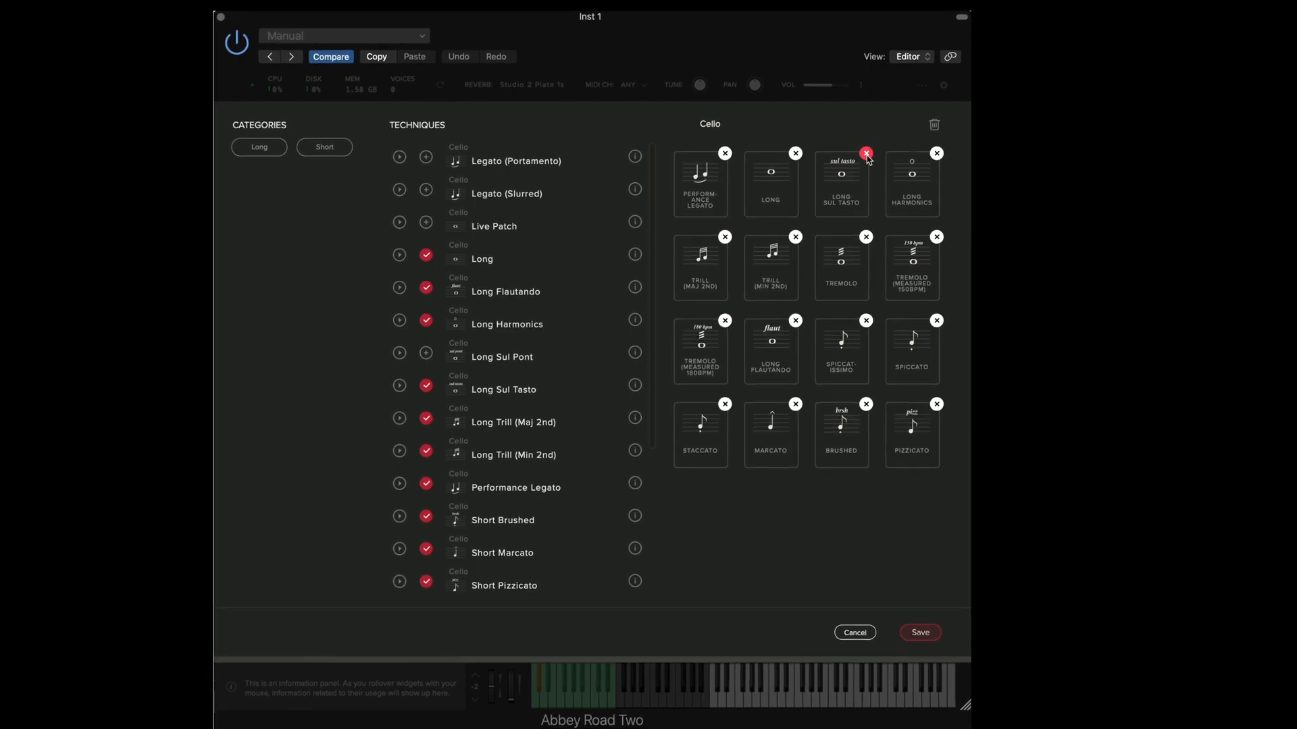
left_click(866, 152)
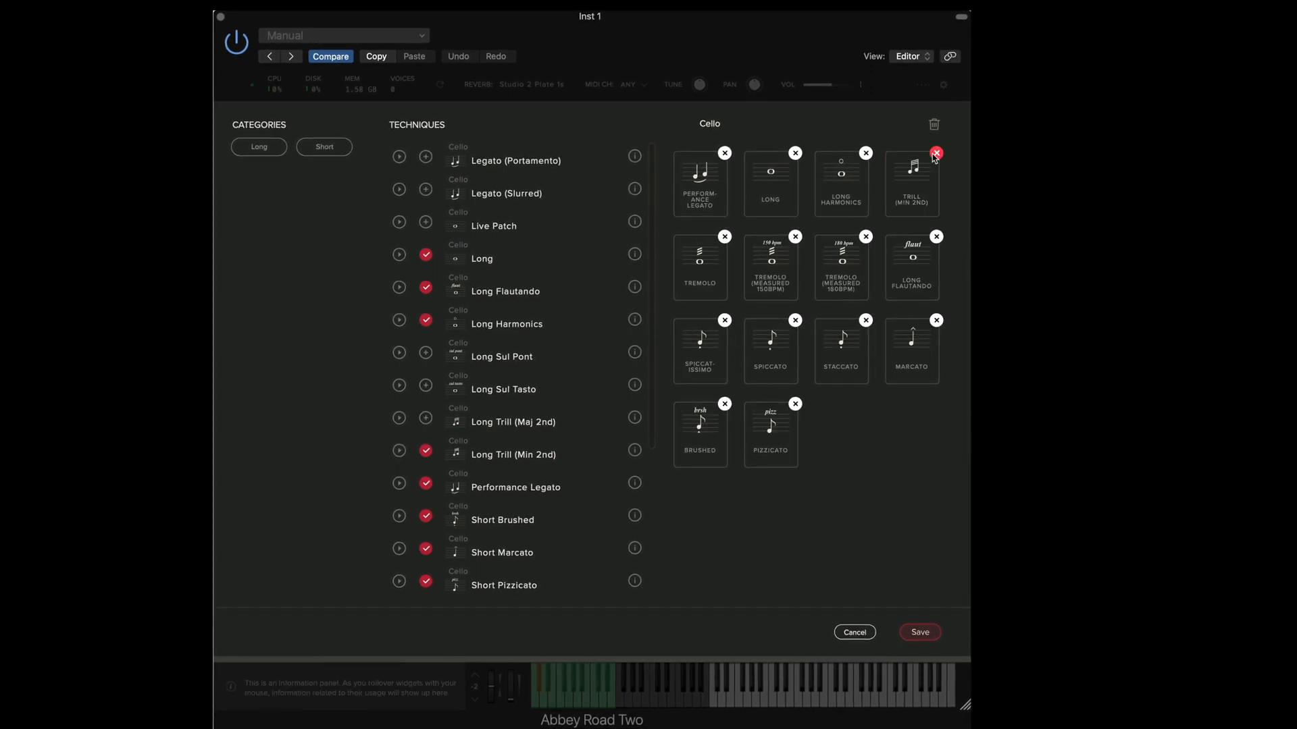
left_click(935, 152)
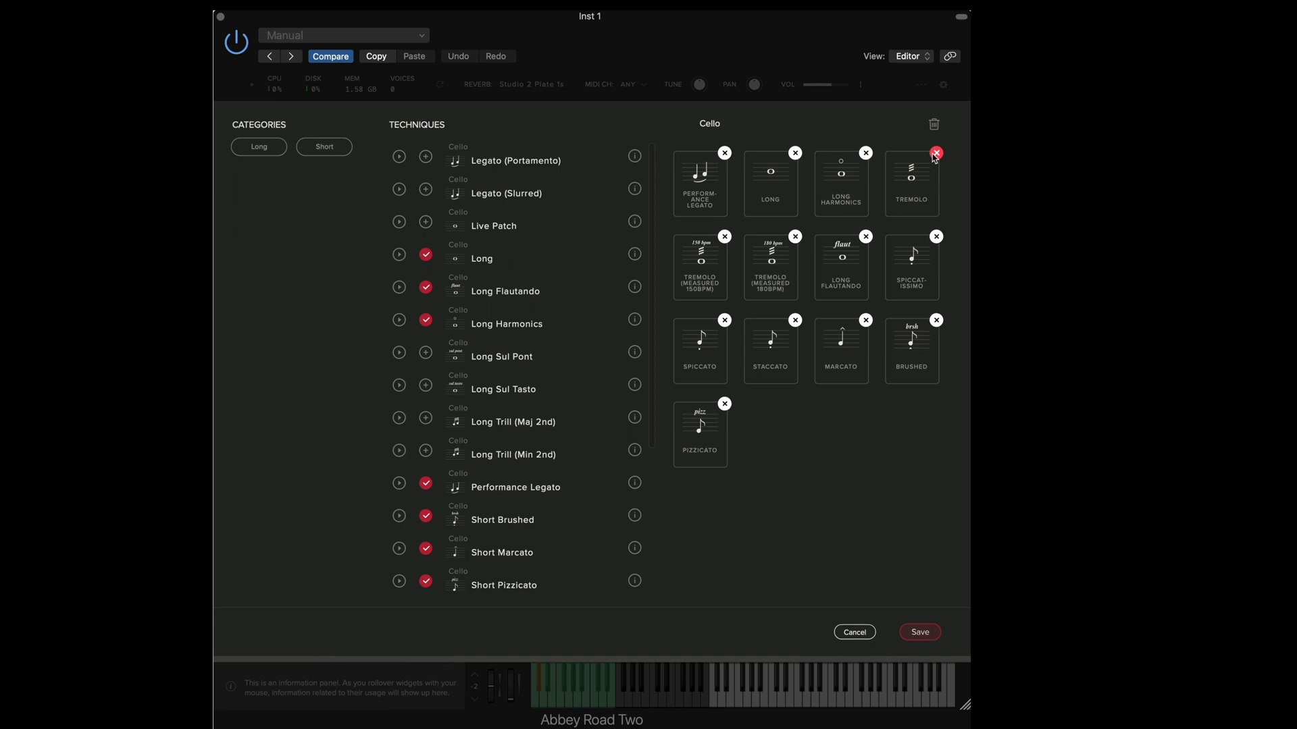
mouse_move(725, 240)
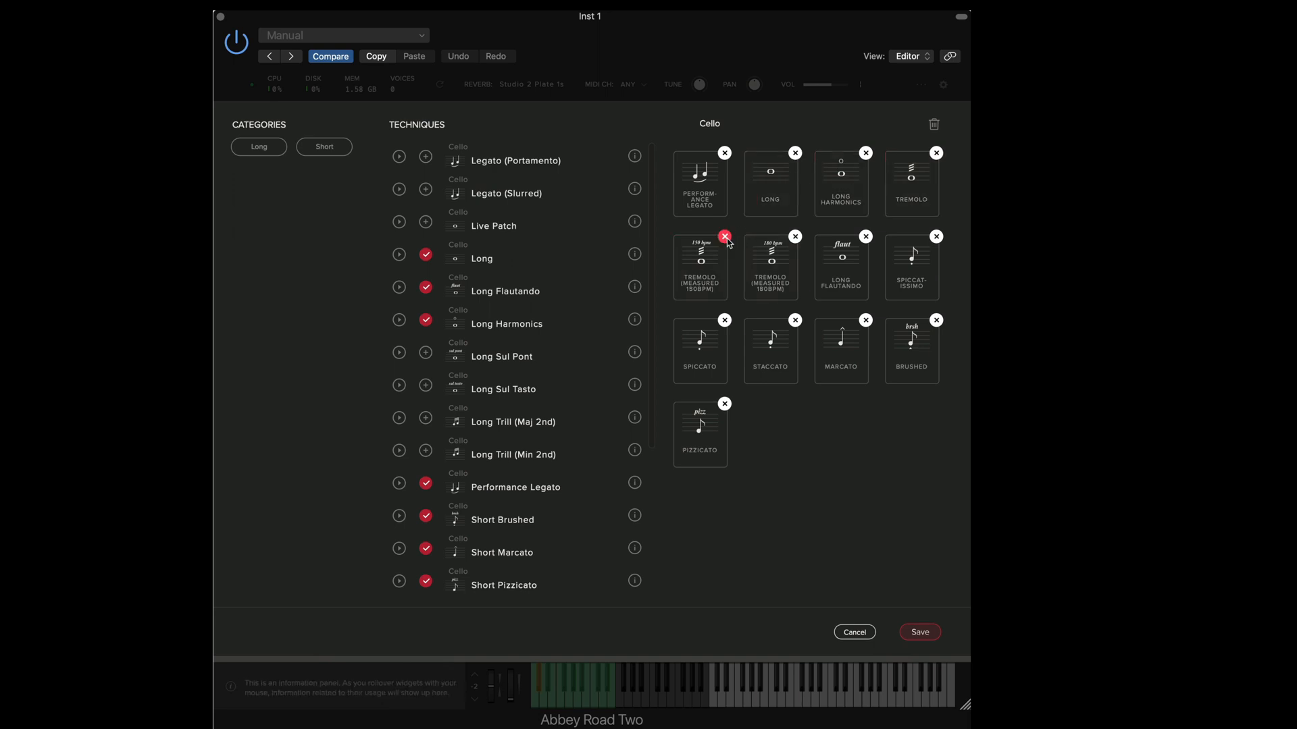
left_click(724, 238)
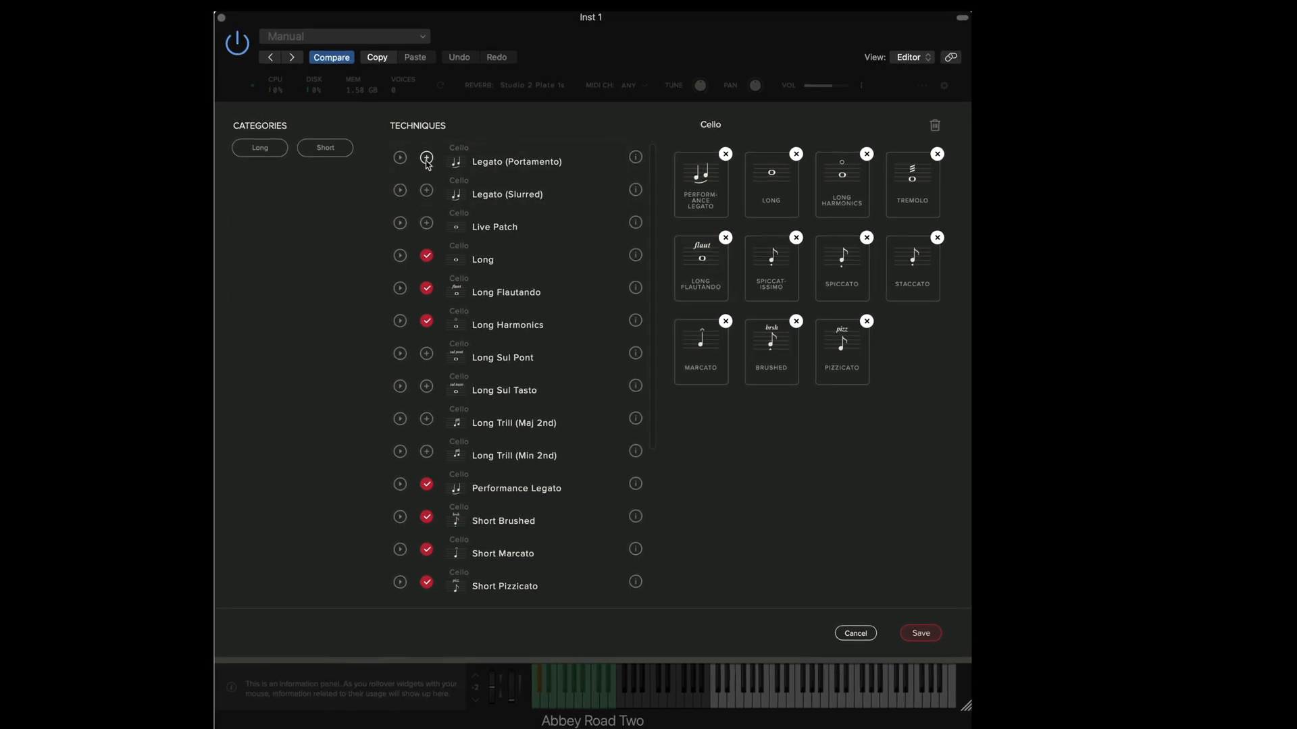
Step: Add Legato (Portamento) to the set and save the edited technique set
left_click(427, 157)
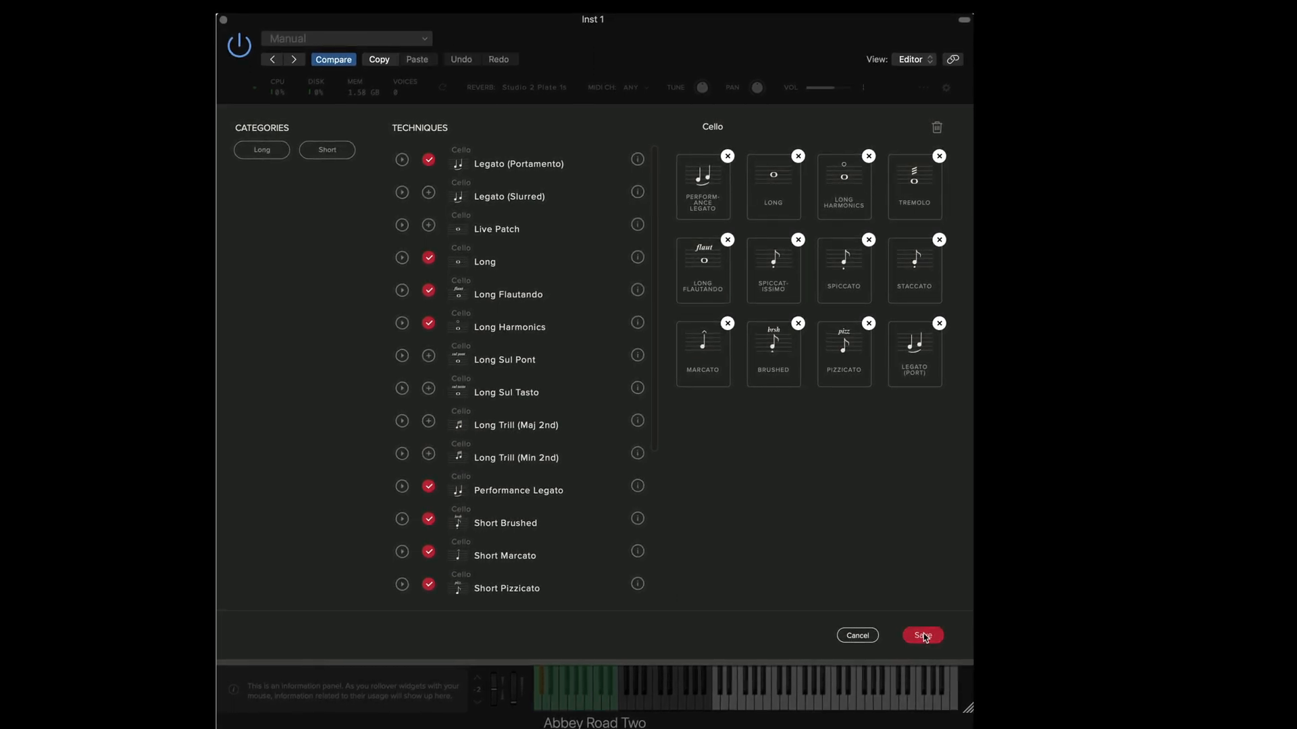
left_click(921, 635)
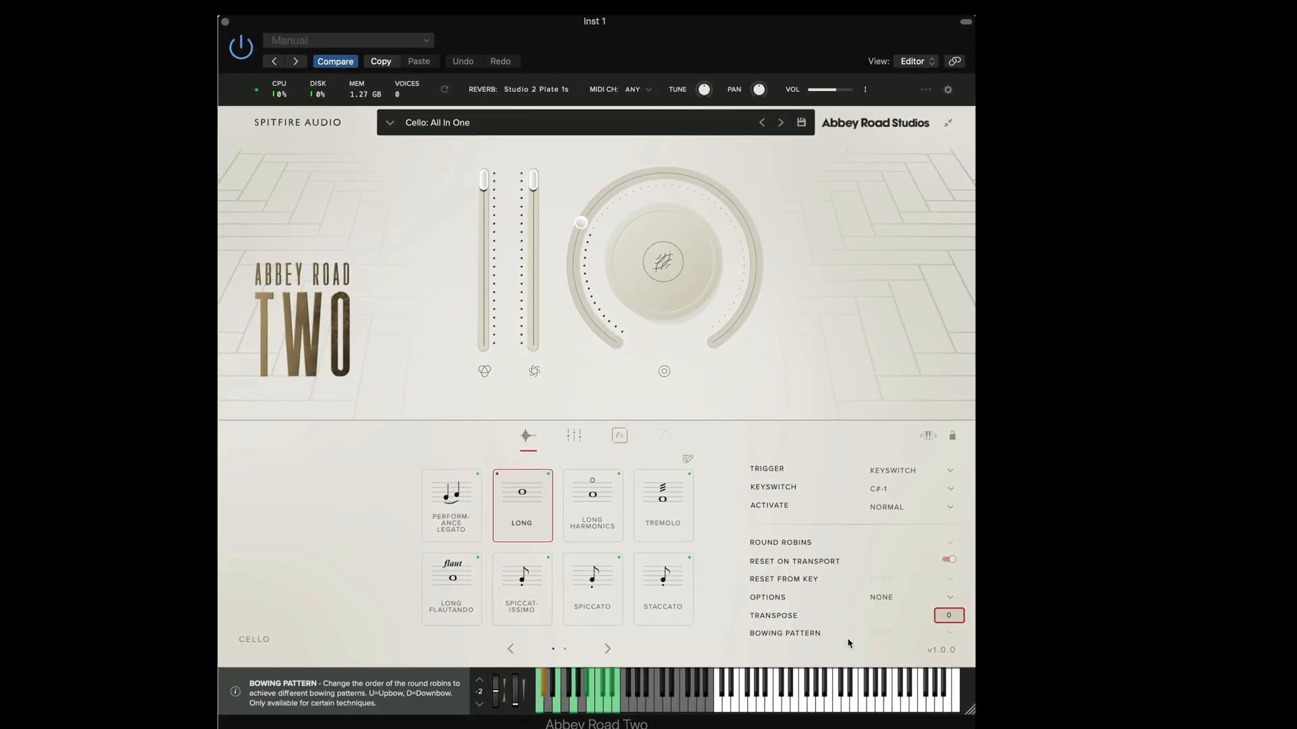
left_click(608, 650)
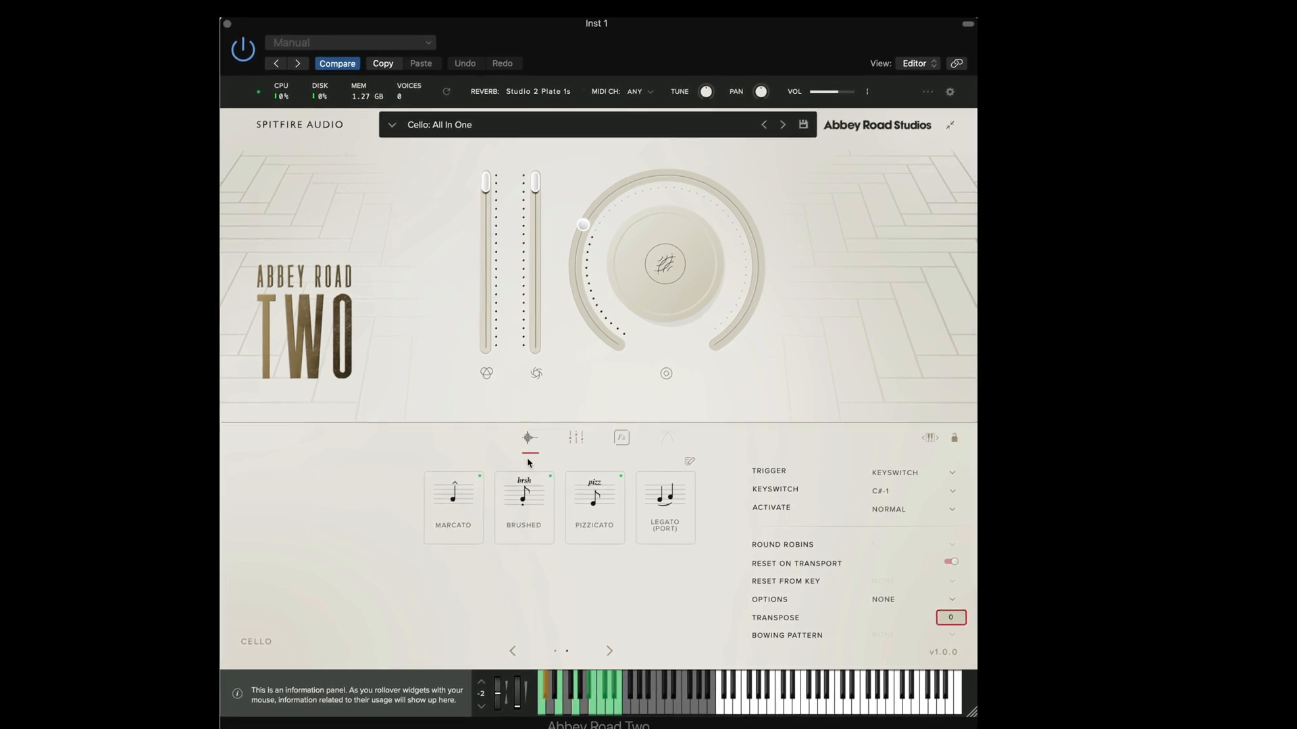
left_click(665, 509)
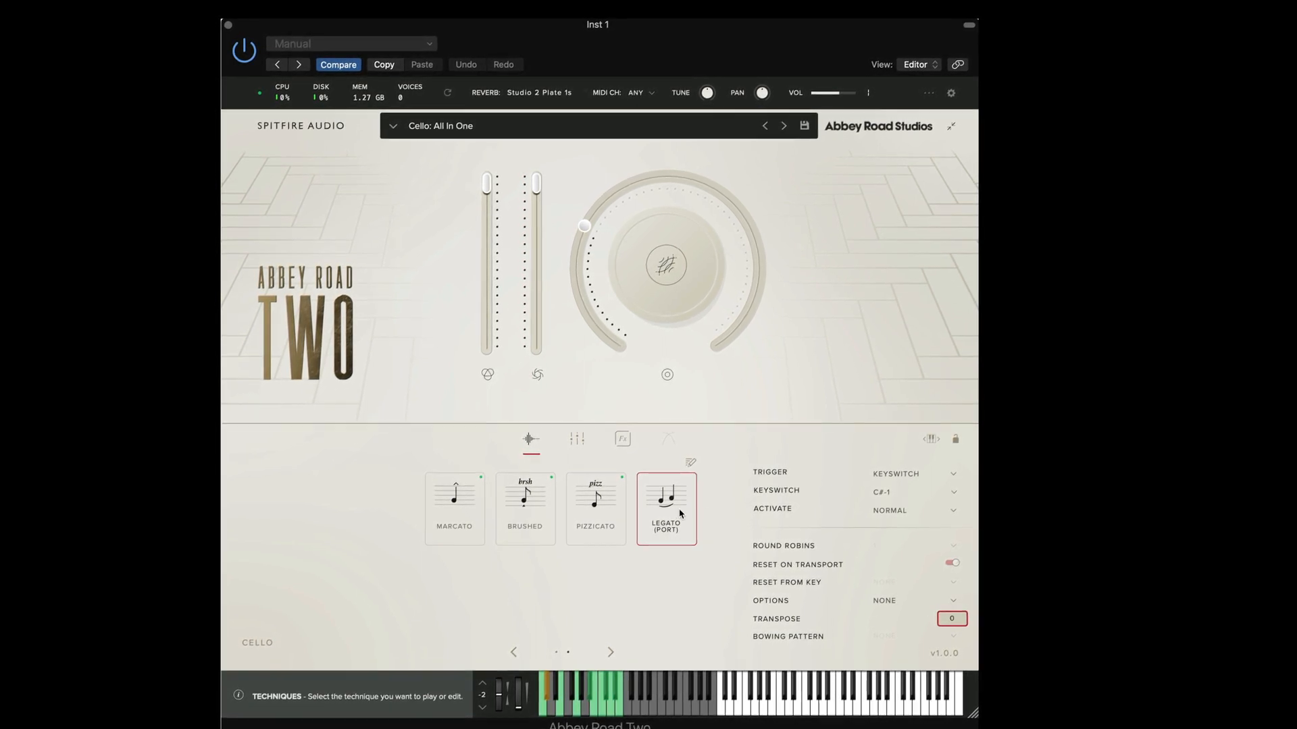
left_click(513, 653)
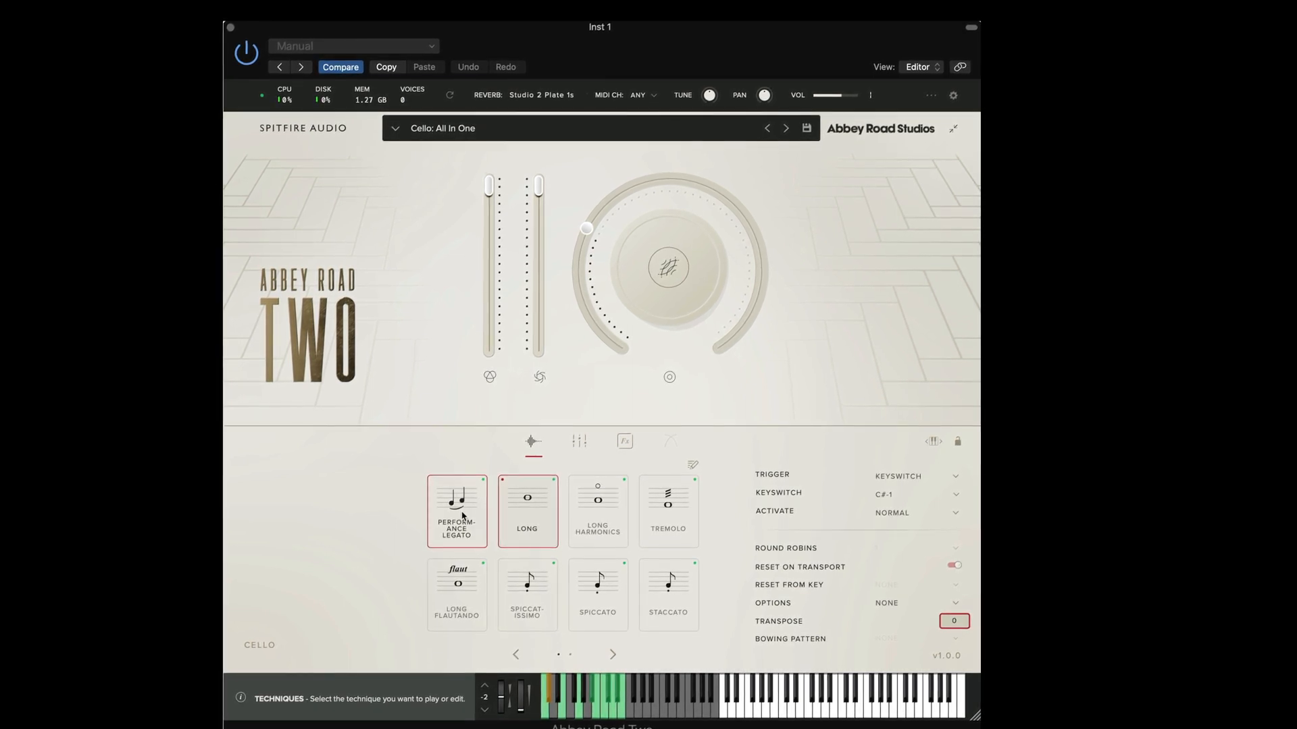
left_click(693, 463)
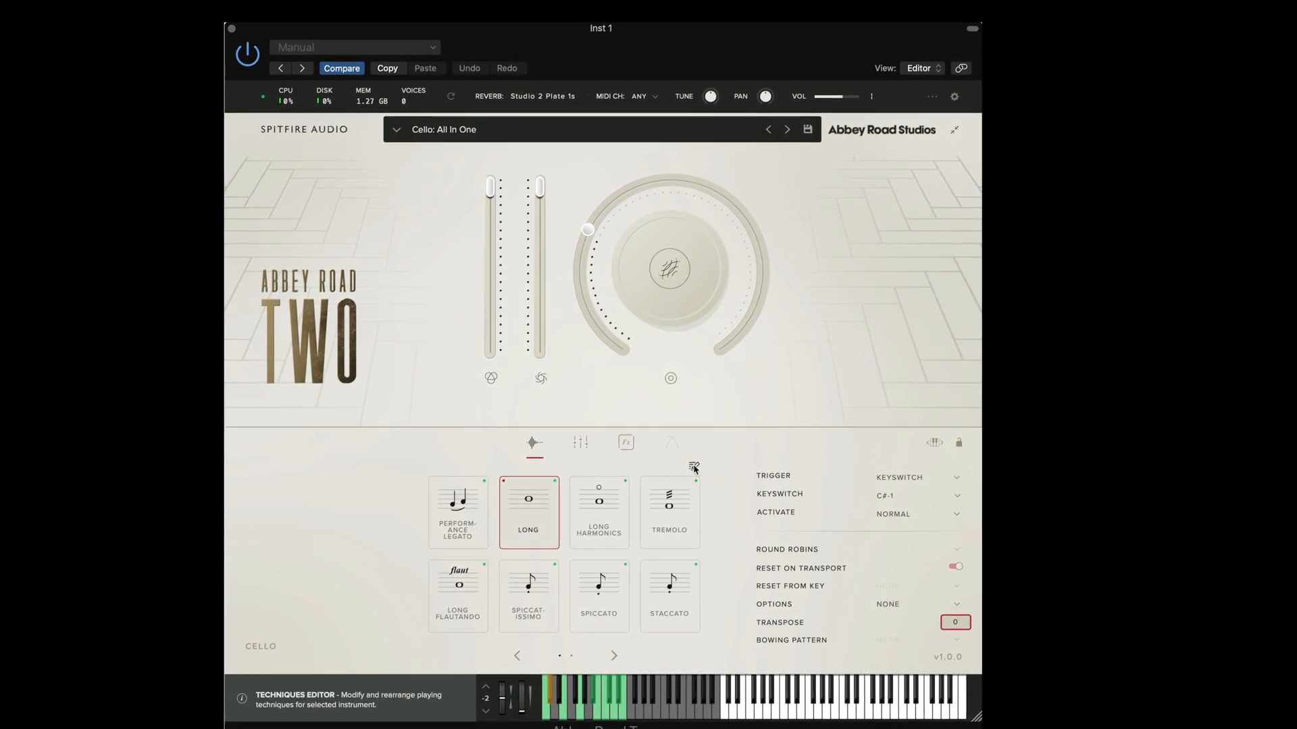
Step: Rearrange the cards so Legato (Port) follows Performance Legato and Long Harmonics and Long Flautando sit last
left_click(693, 466)
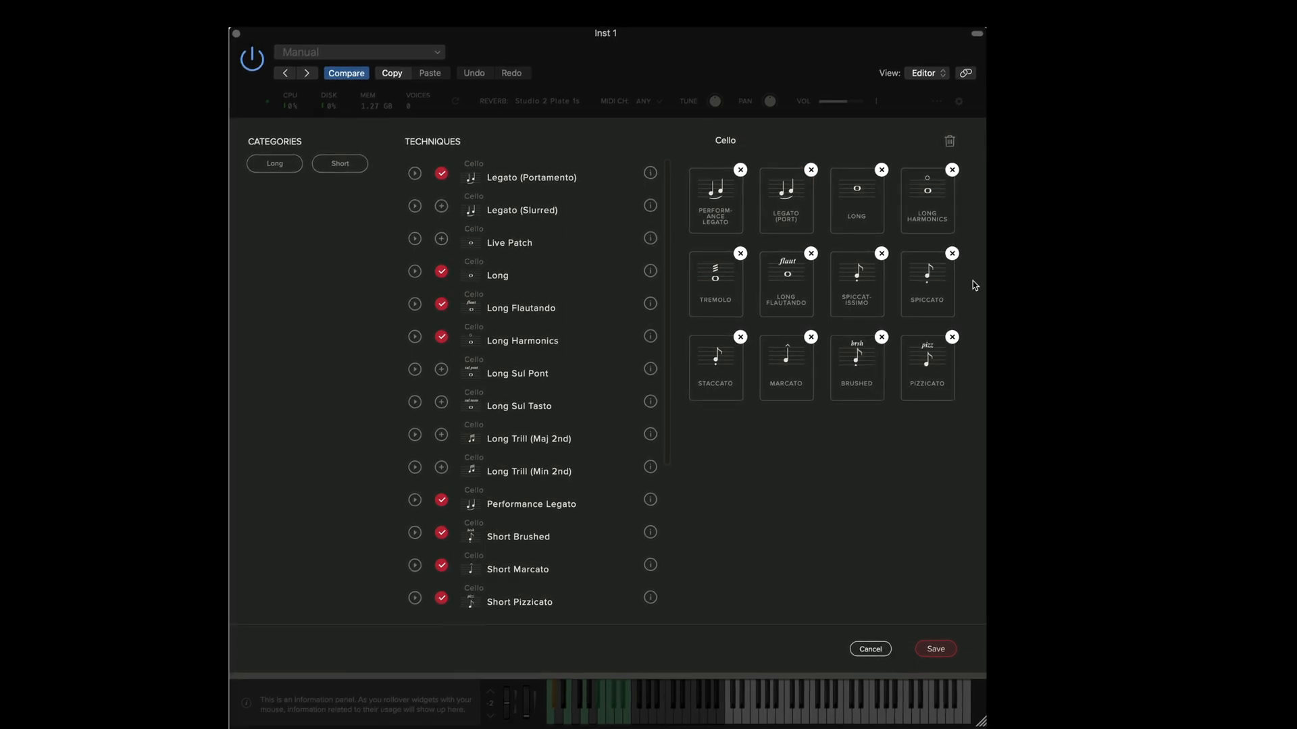
left_click(716, 200)
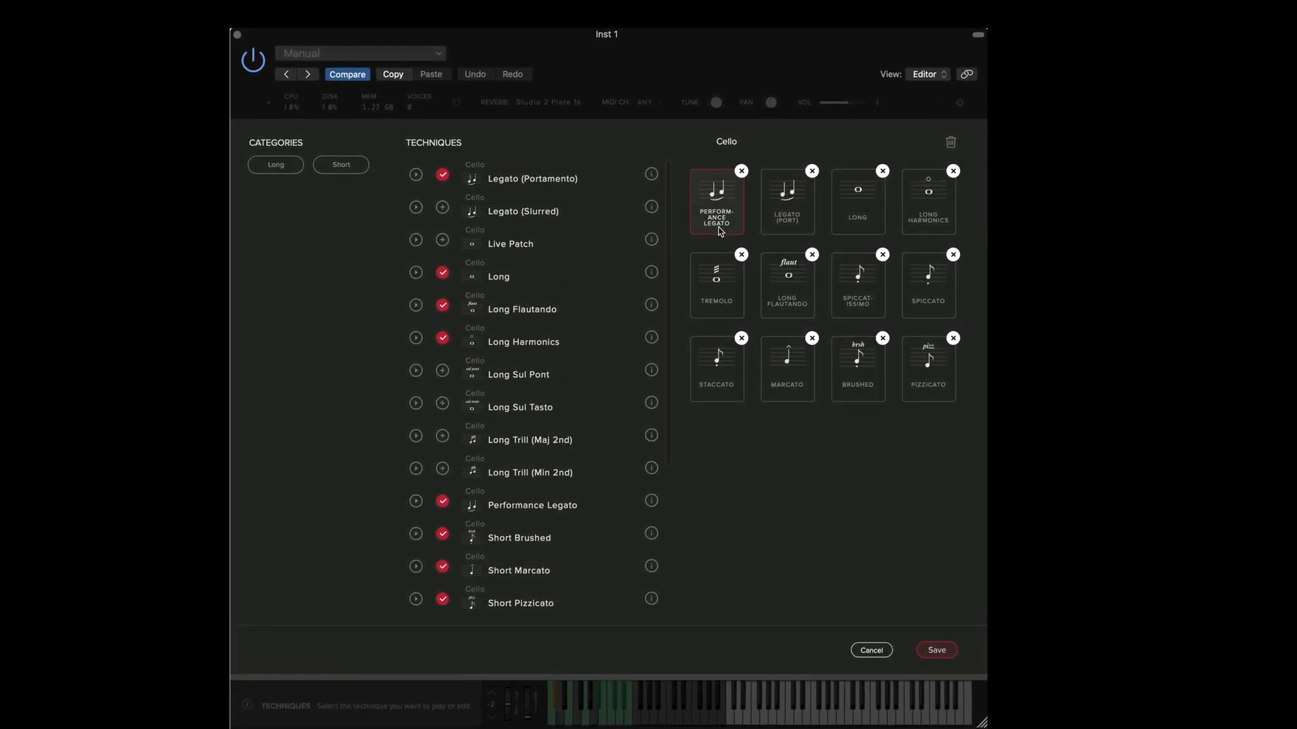
left_click(926, 283)
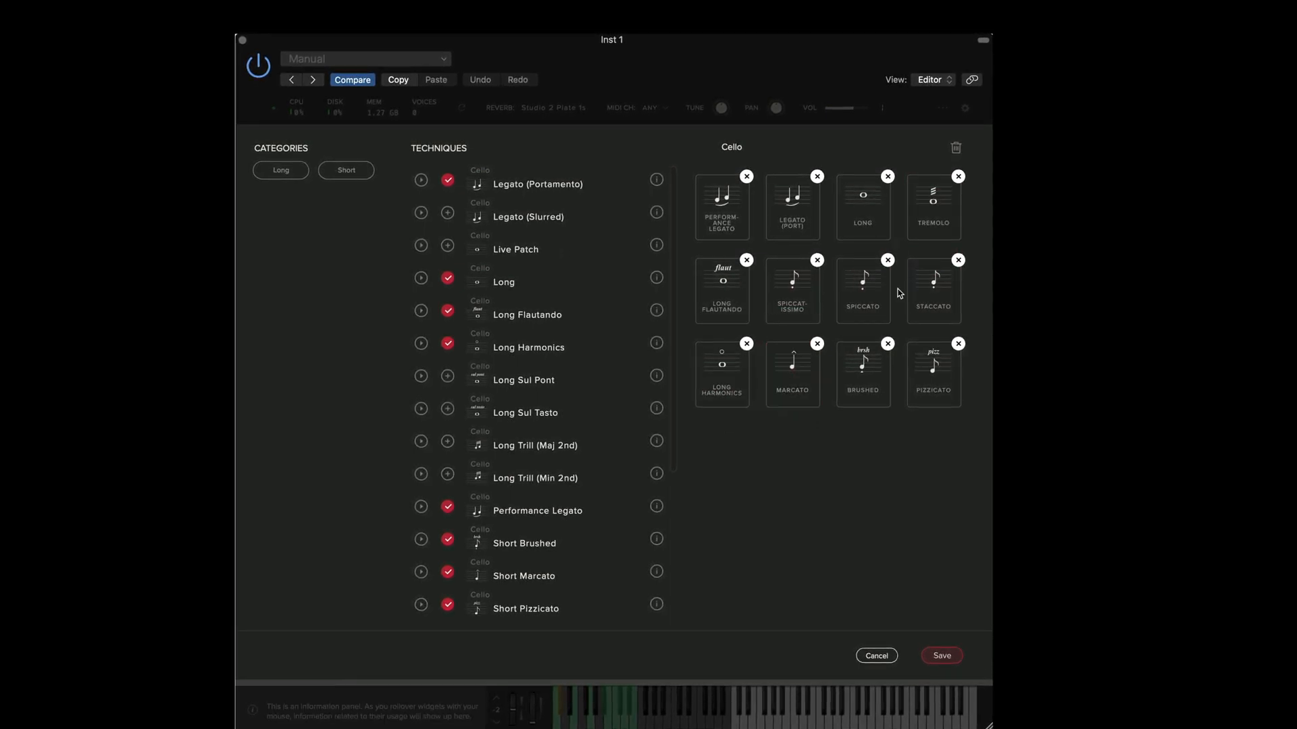
left_click(721, 289)
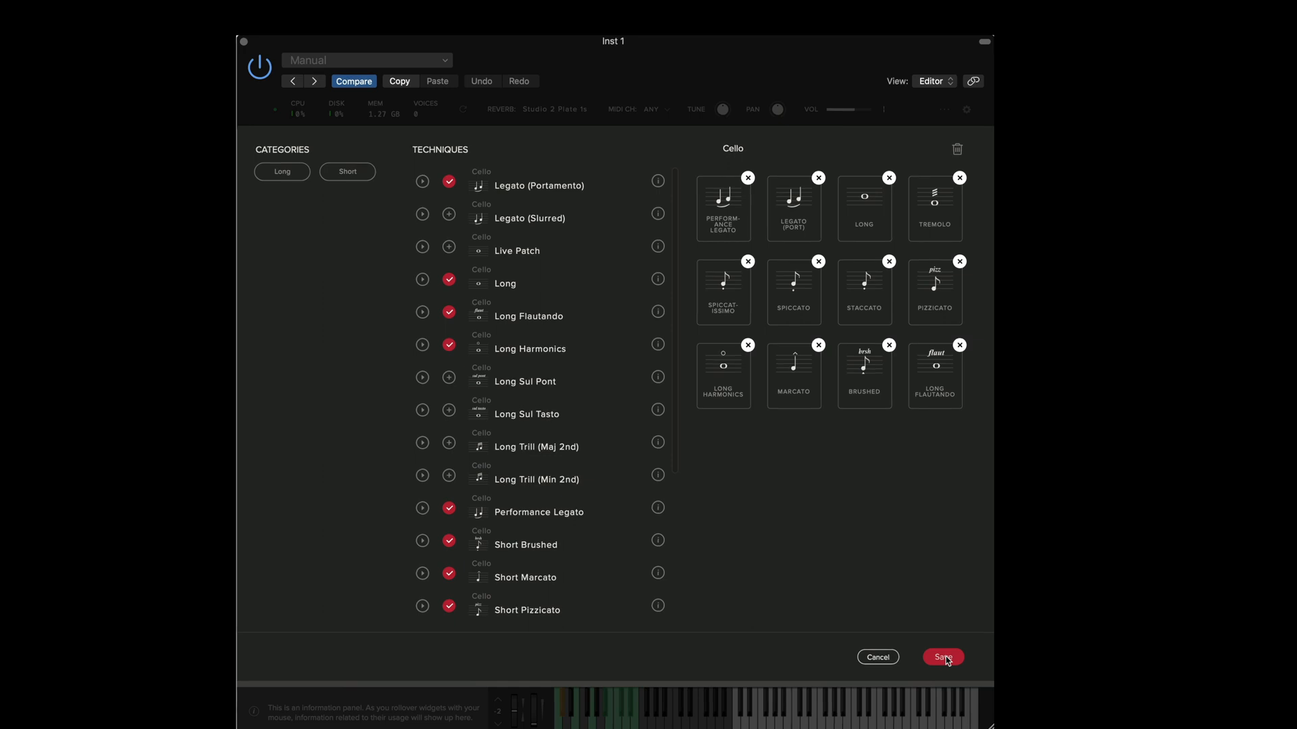
mouse_move(680, 632)
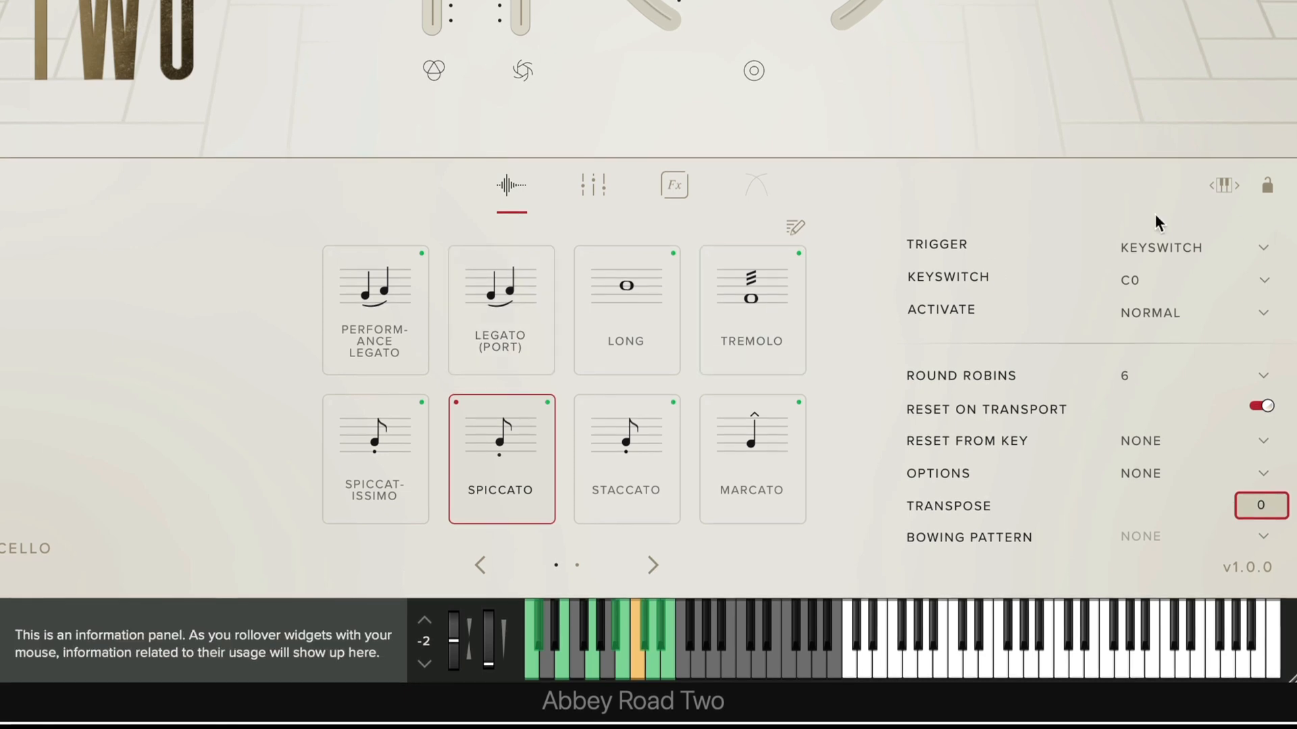
Step: Confirm Performance Legato sits on C-1 and switch Legato (Port) to keyswitch triggering
left_click(374, 308)
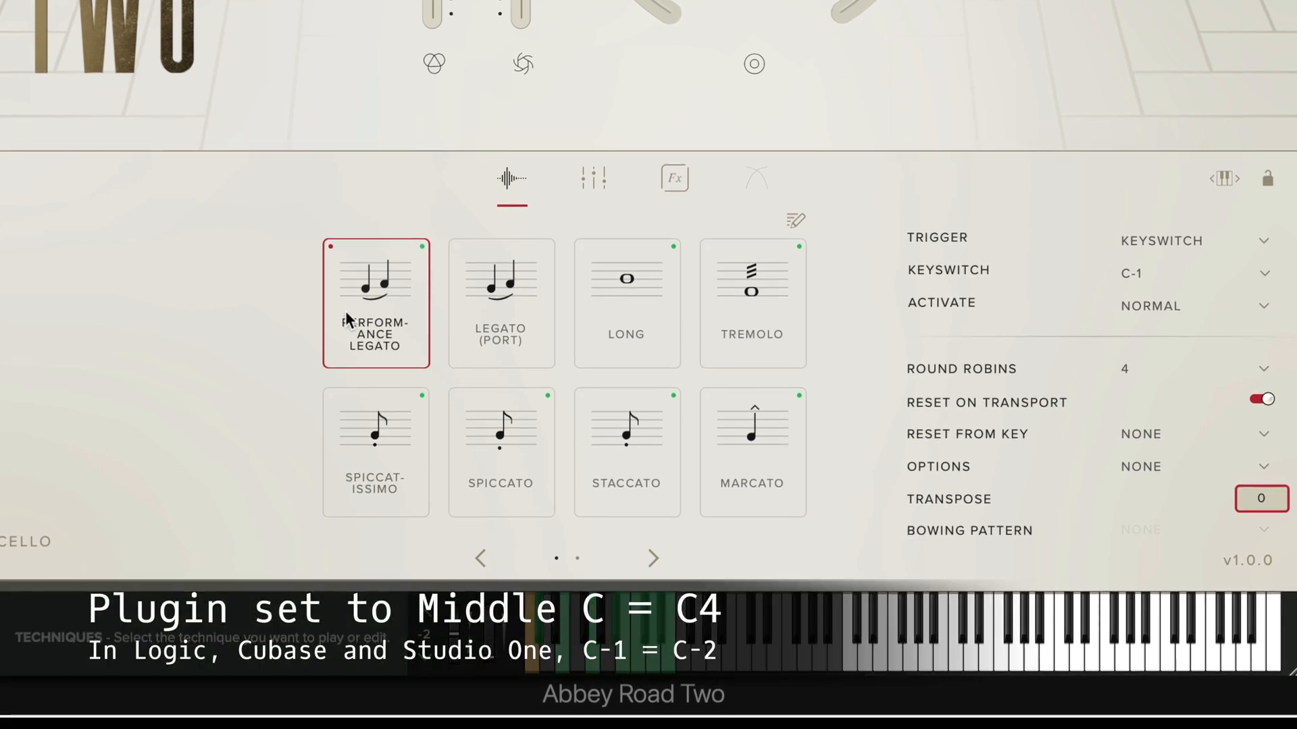
left_click(500, 302)
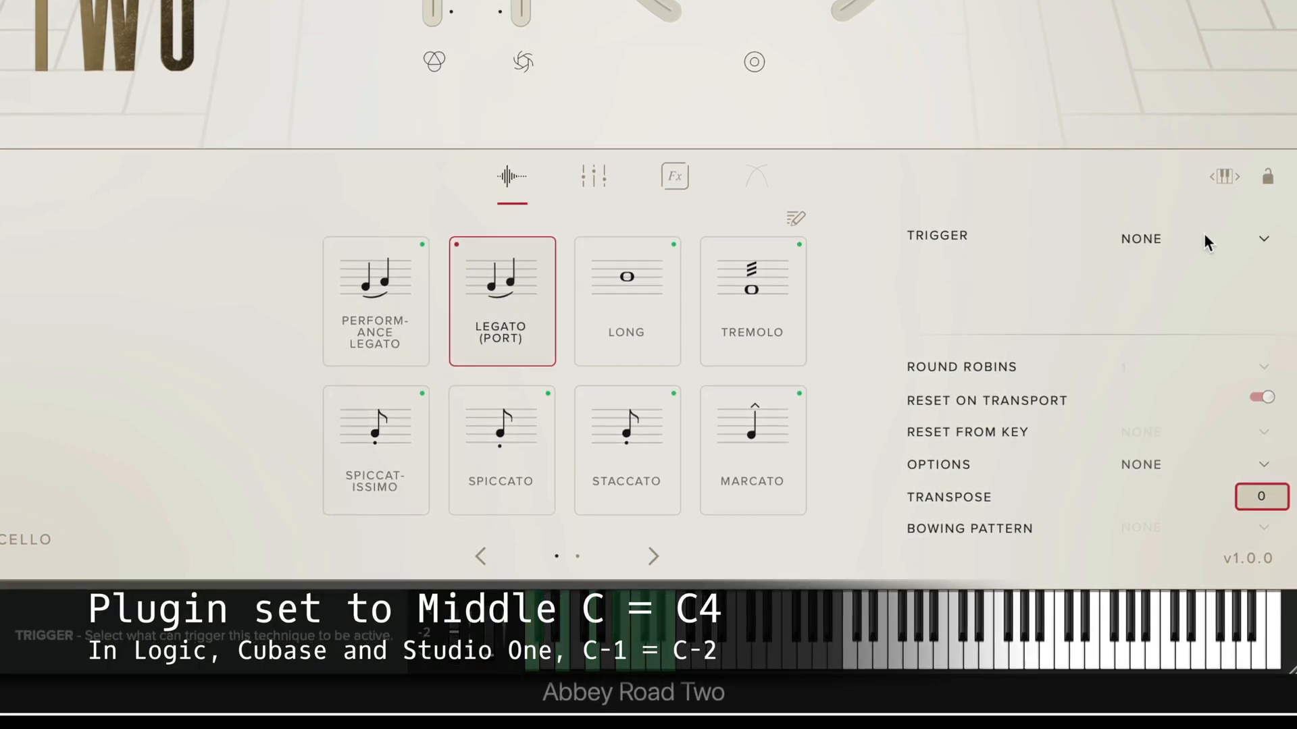
left_click(1261, 239)
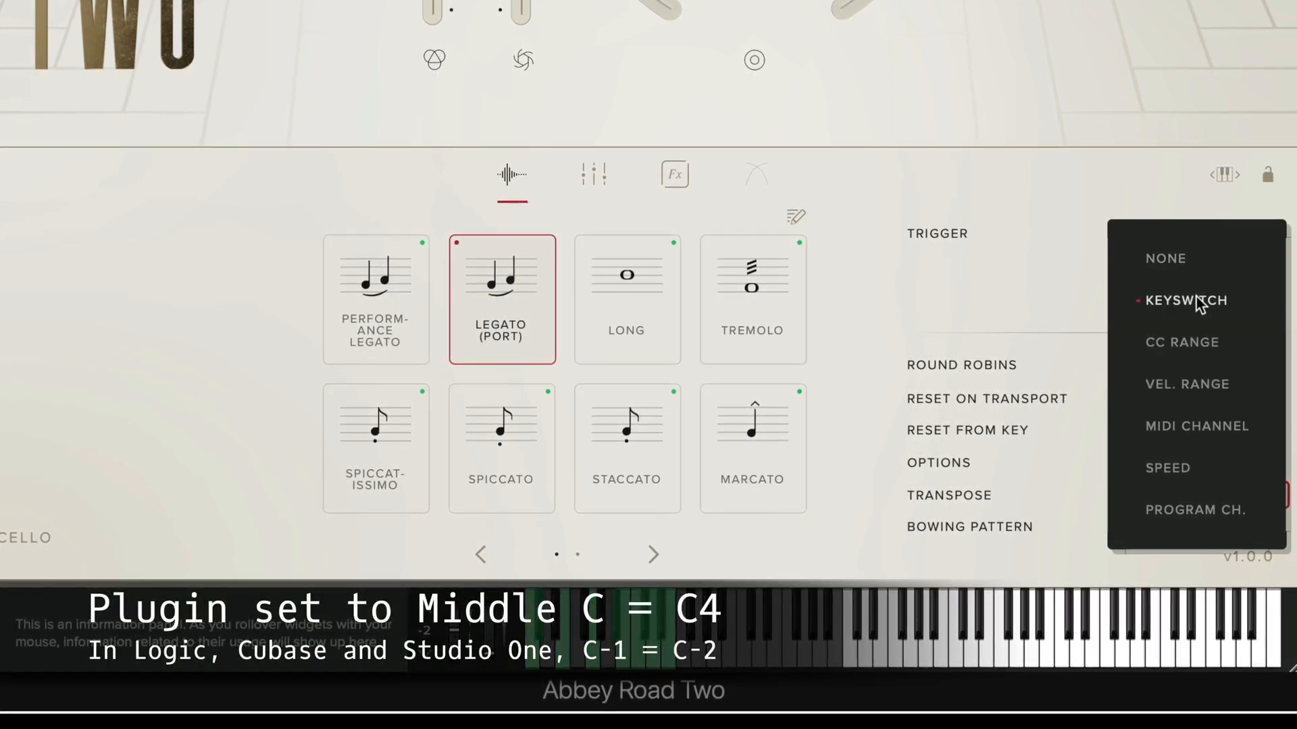
left_click(1184, 300)
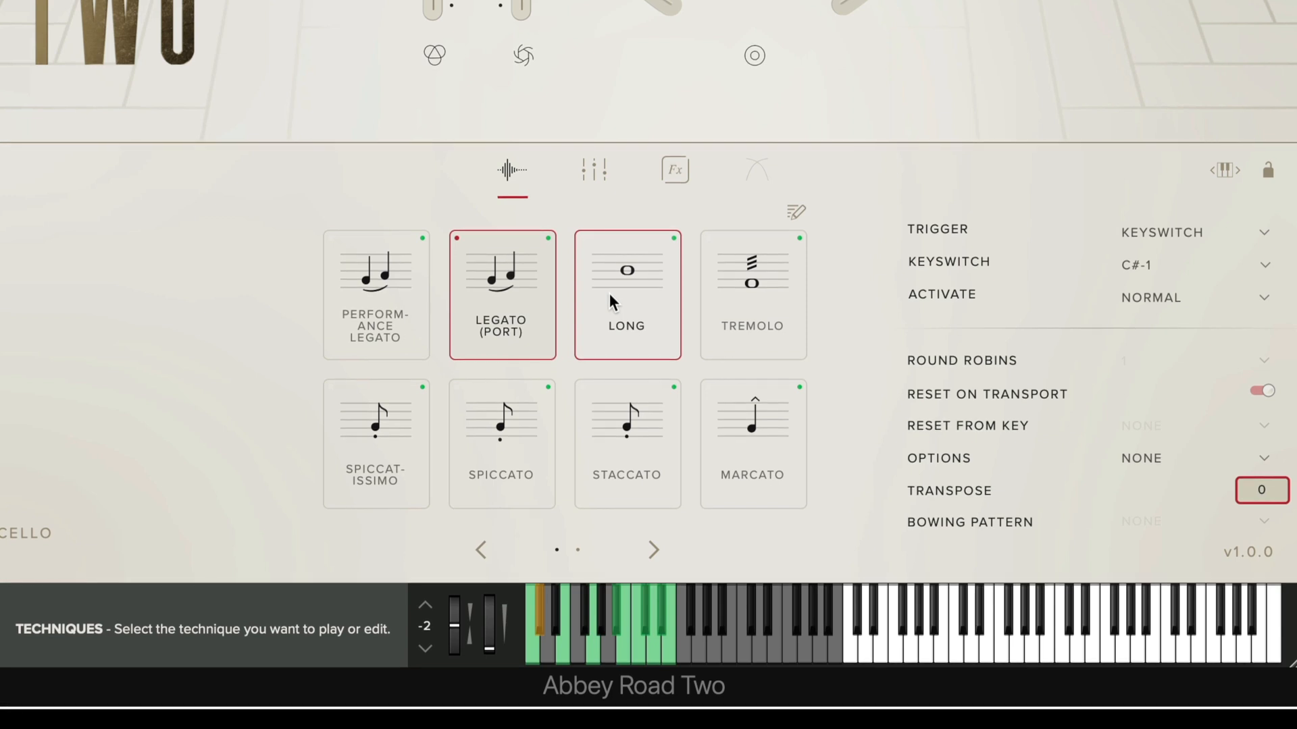
Step: Check the Long, Long Flautando and Tremolo techniques' keyswitches rise in ascending order
left_click(752, 443)
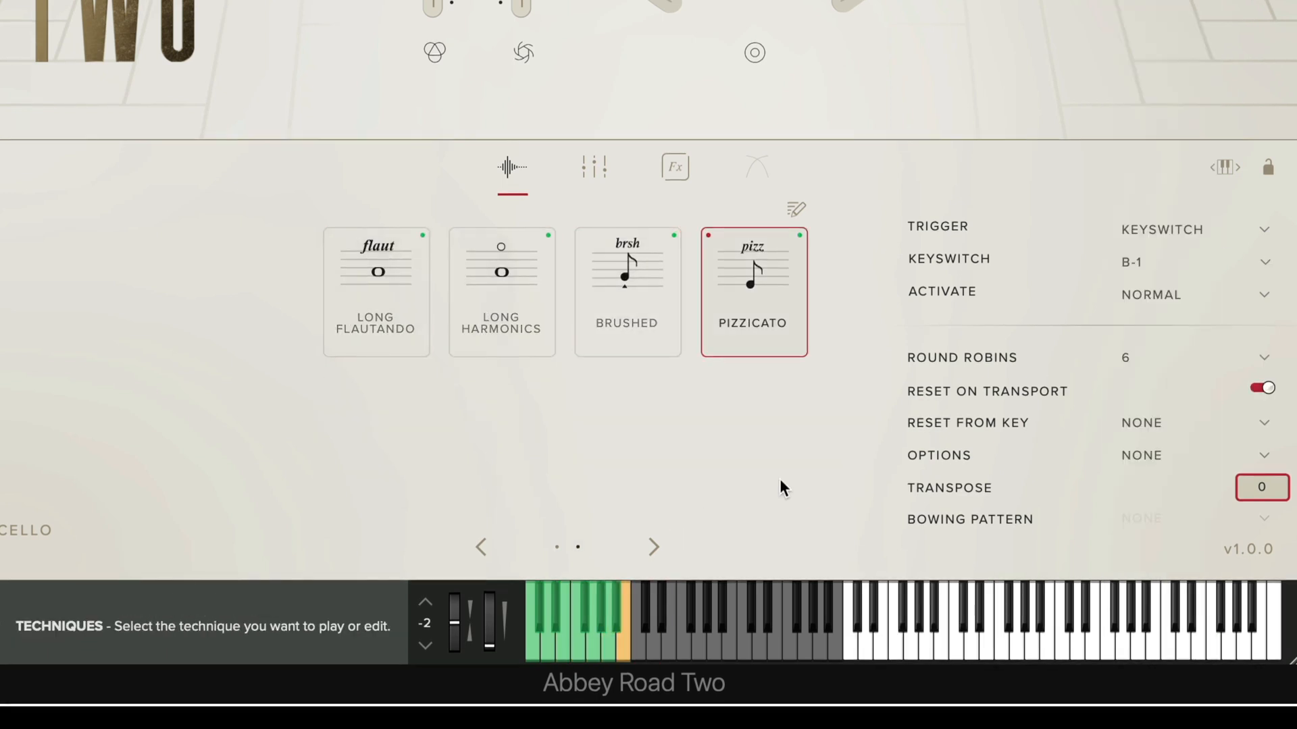
mouse_move(1027, 282)
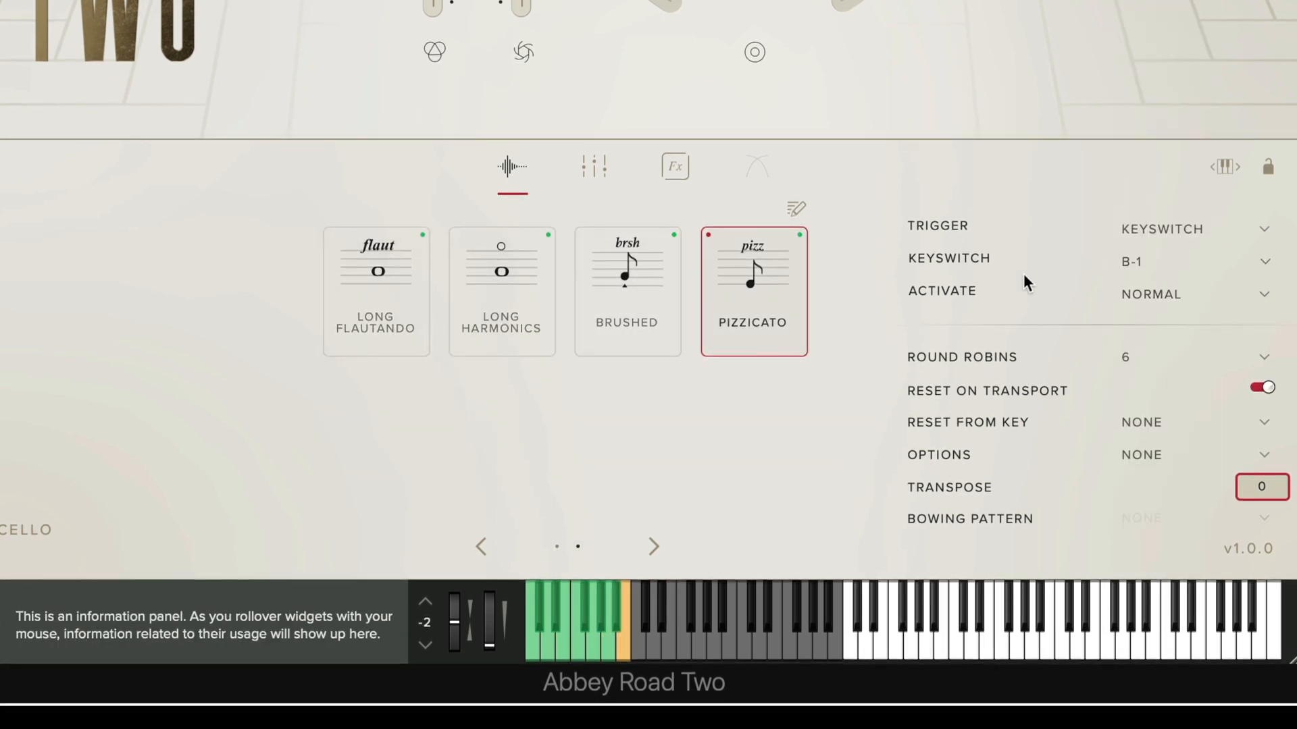
left_click(375, 292)
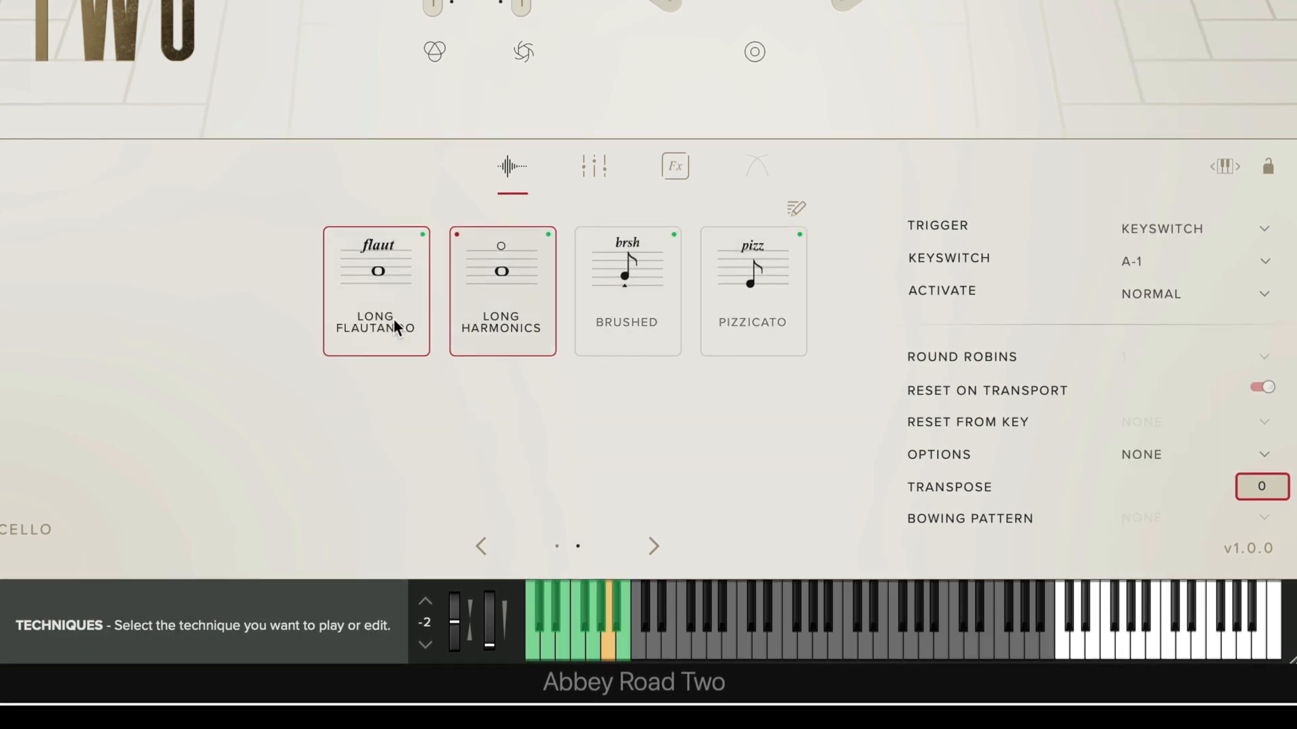
left_click(654, 546)
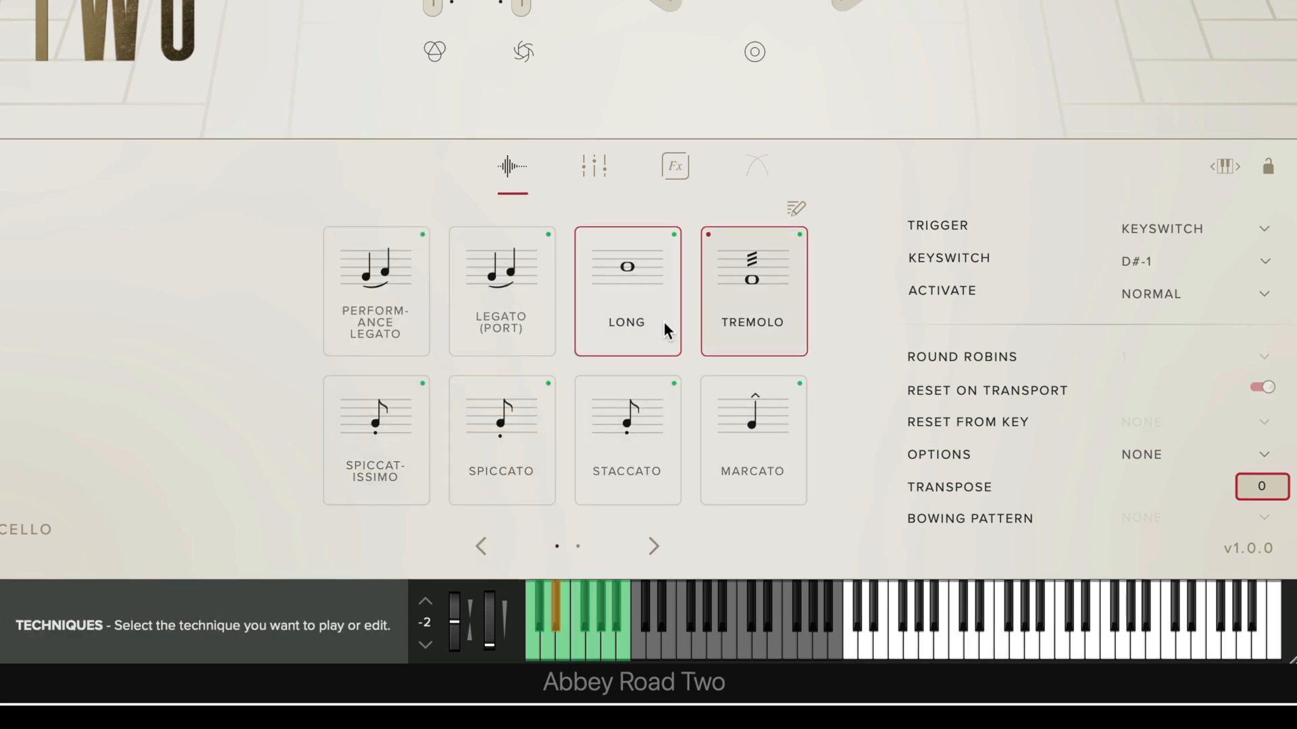
left_click(376, 292)
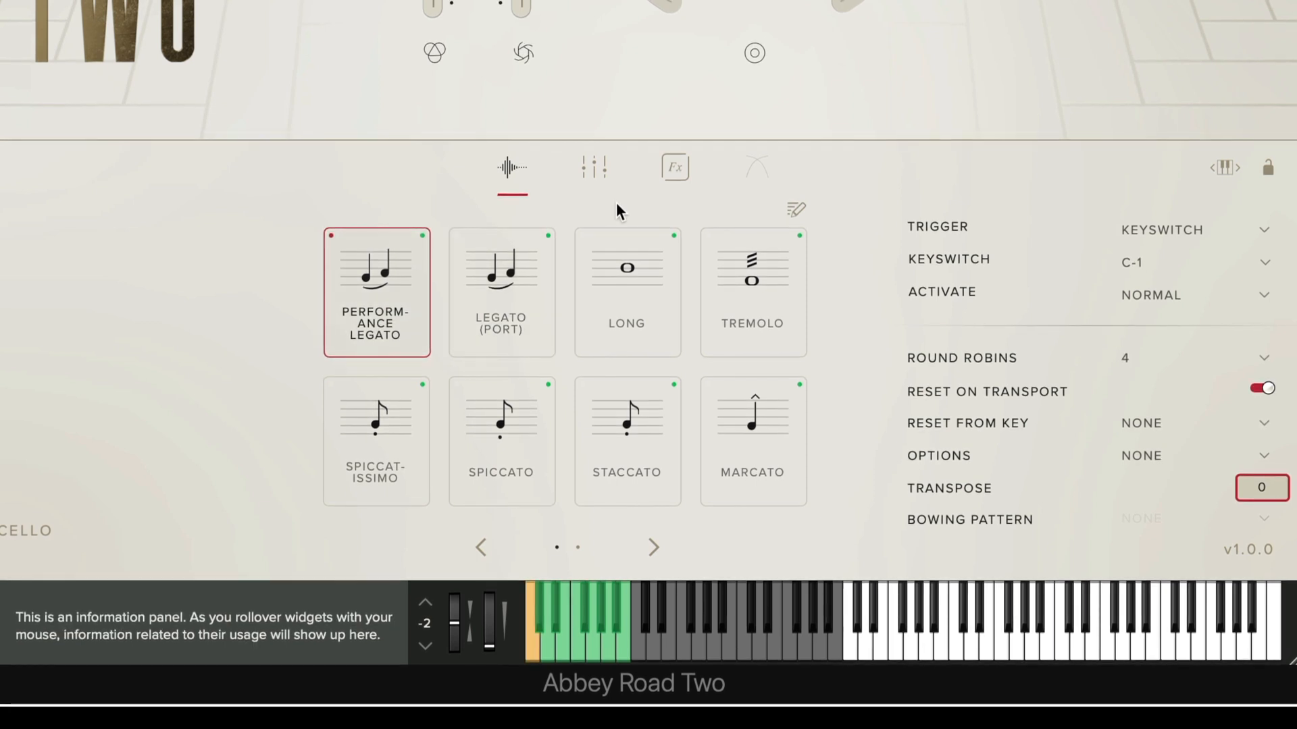
left_click(593, 167)
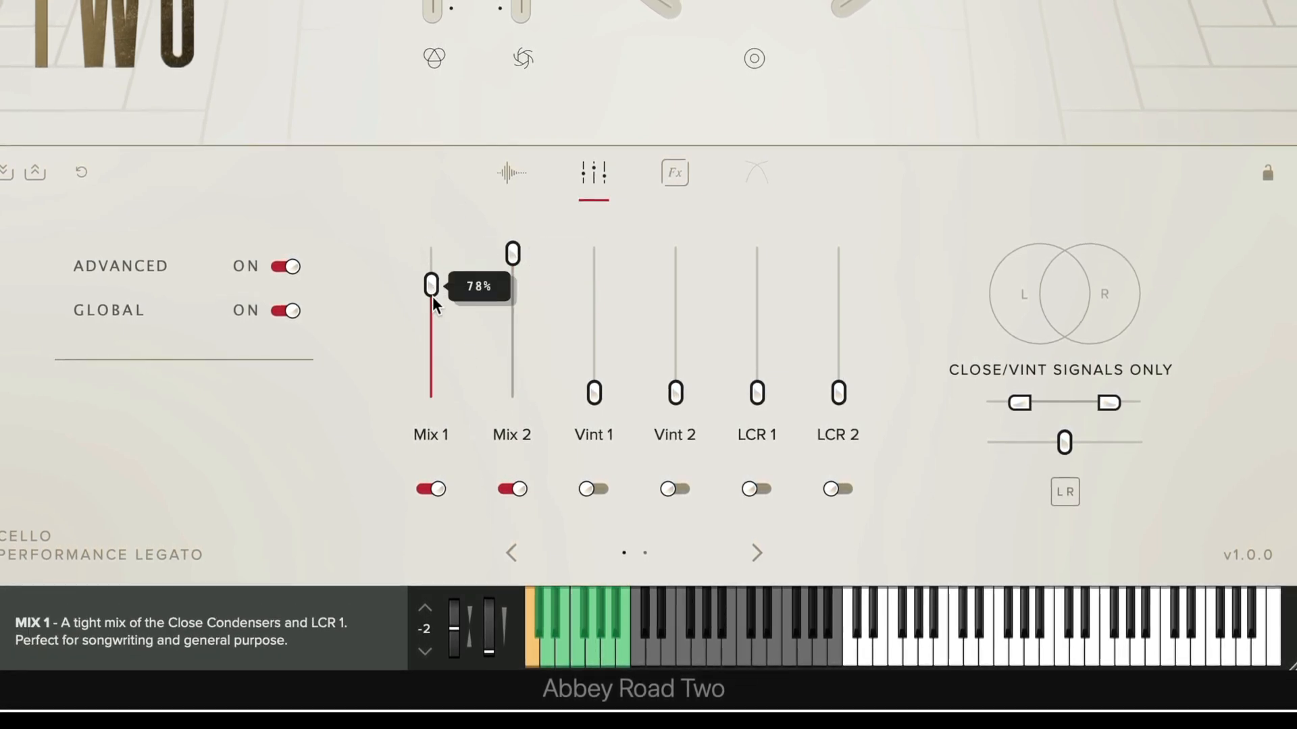
Step: Switch off the Mix 1 microphone, leaving Mix 2 only, and set the Reverb amount to 0%
left_click(430, 489)
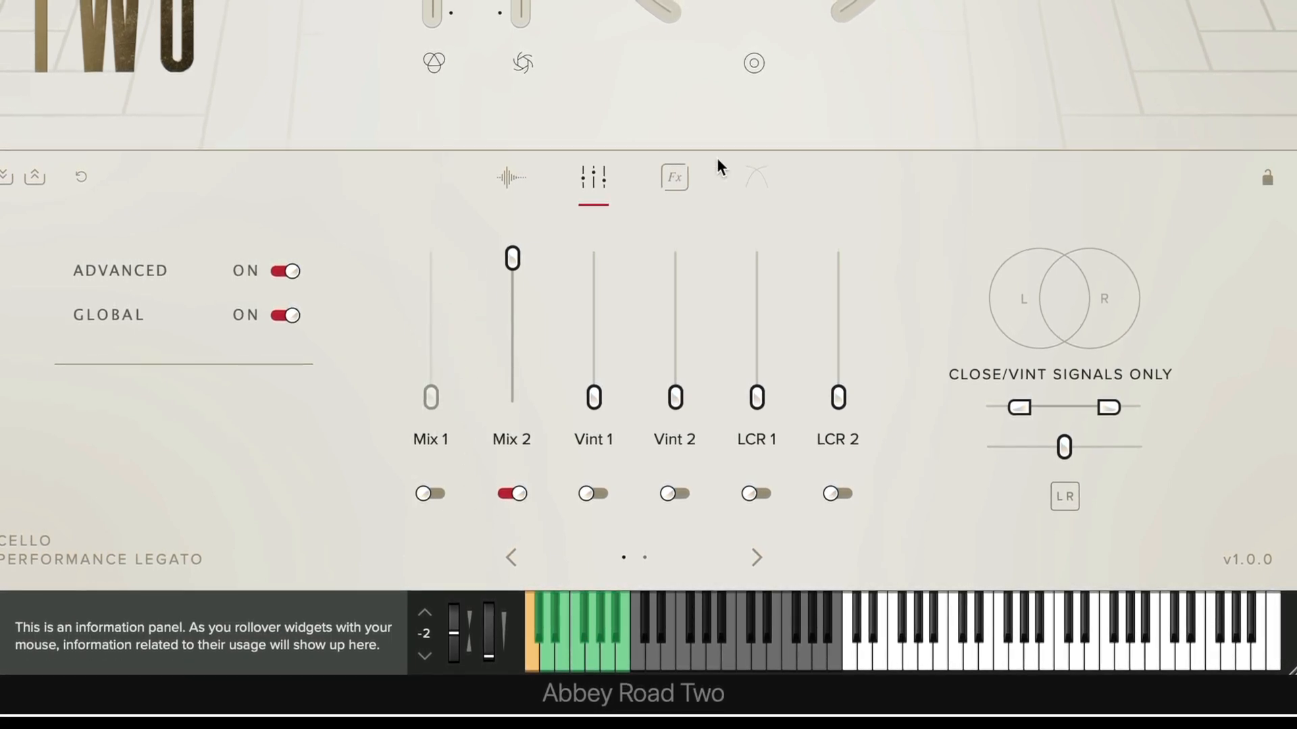
left_click(674, 178)
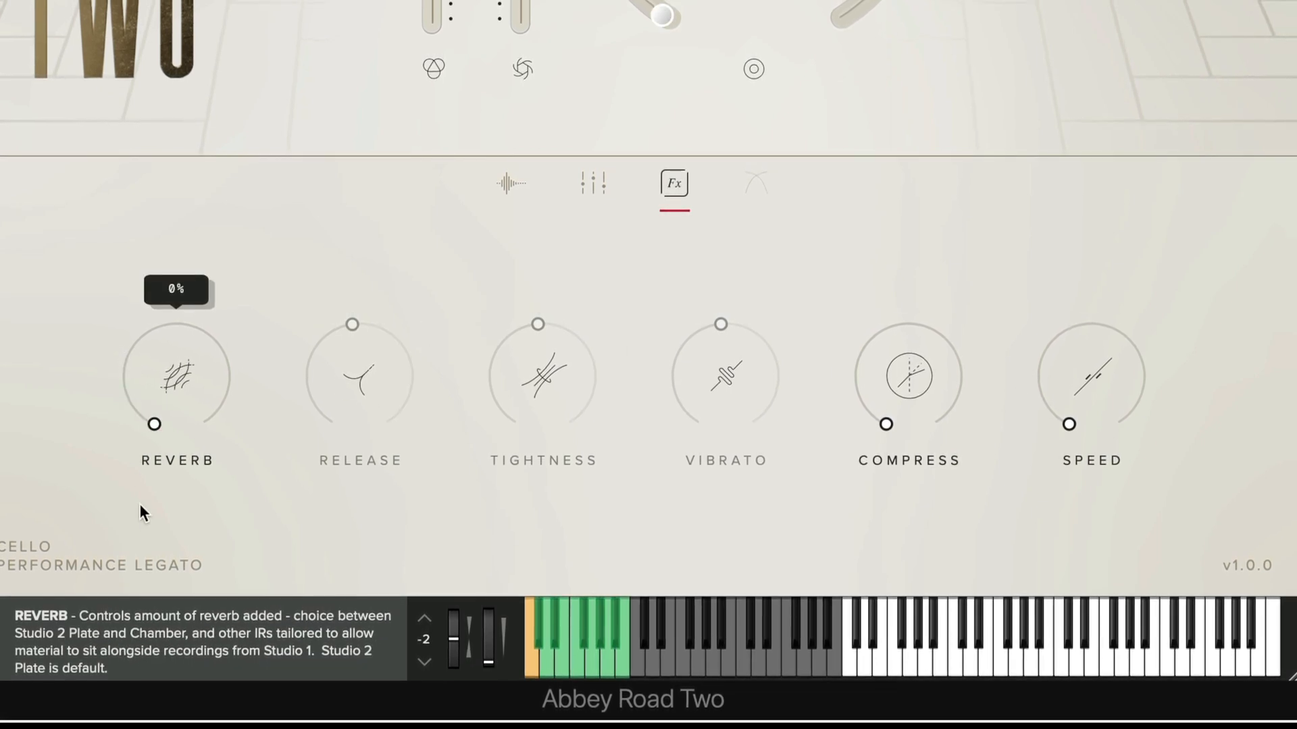
mouse_move(150, 521)
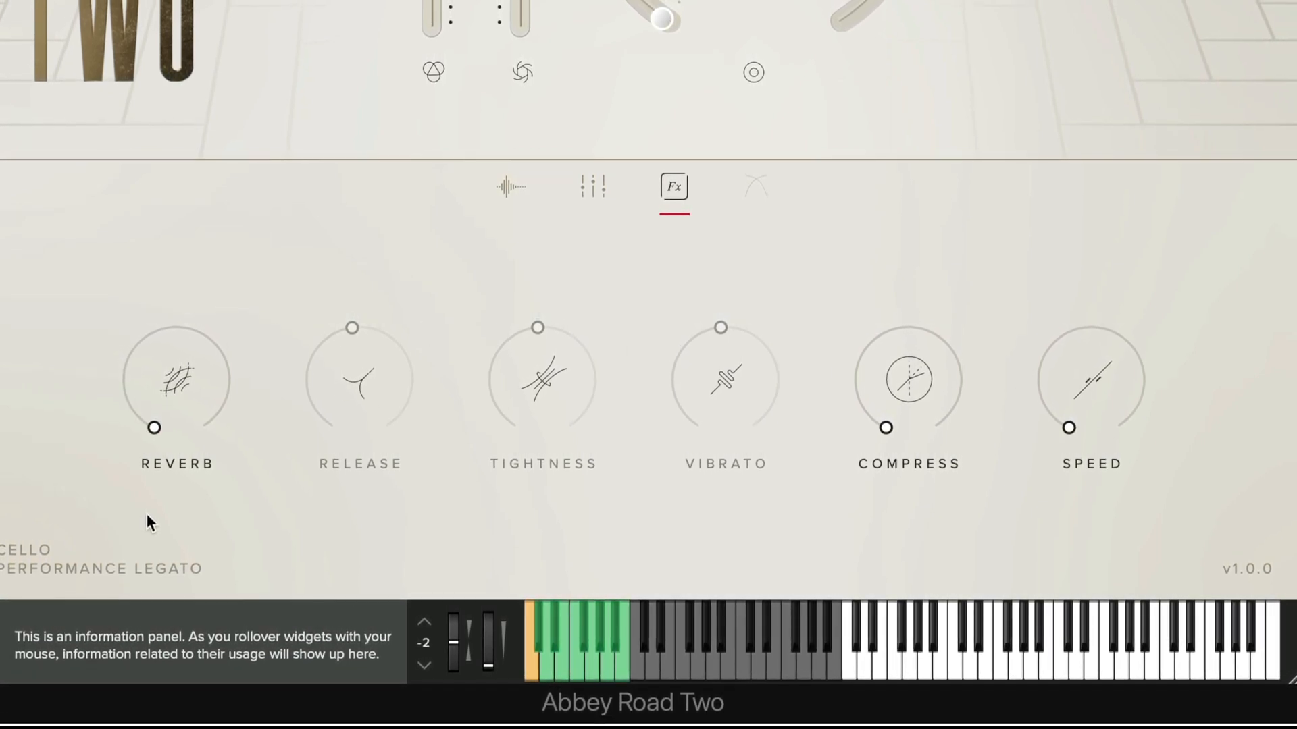
left_click(510, 187)
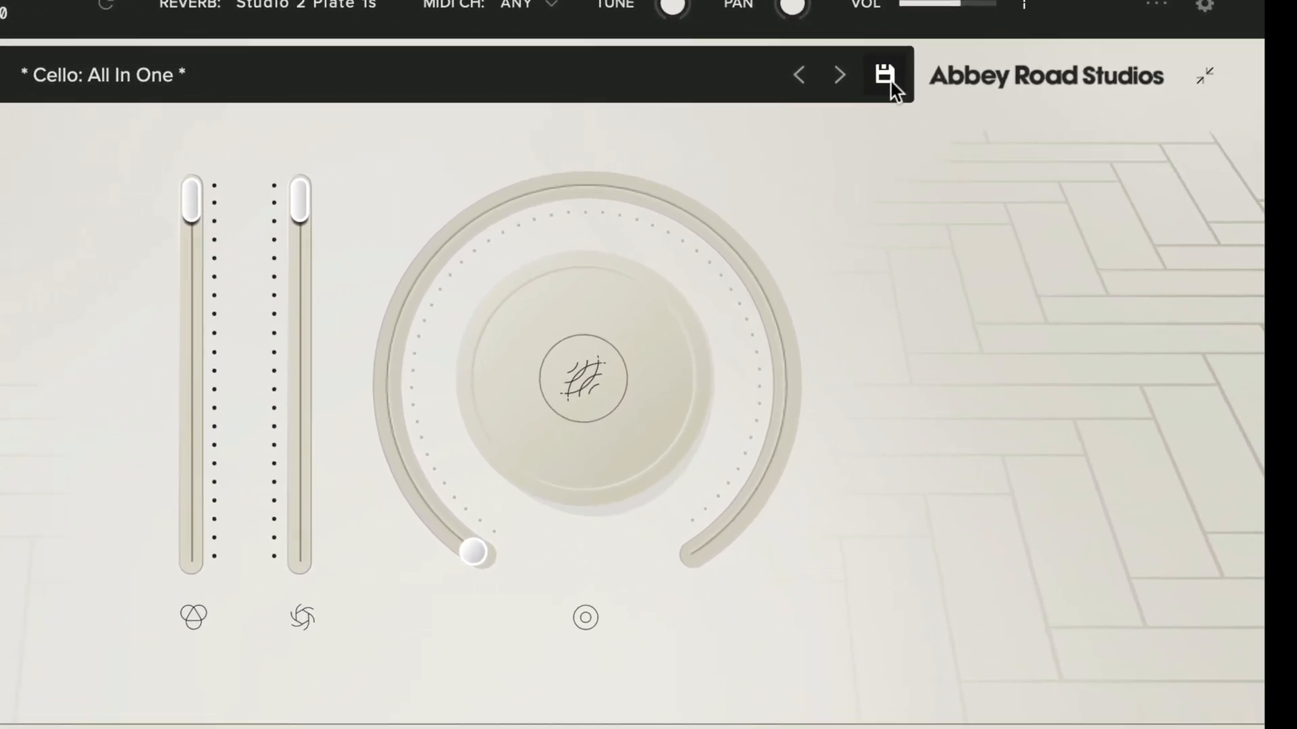
Step: Save the setup as user preset 'Cello Refined' and find it in the browser's User section
left_click(888, 75)
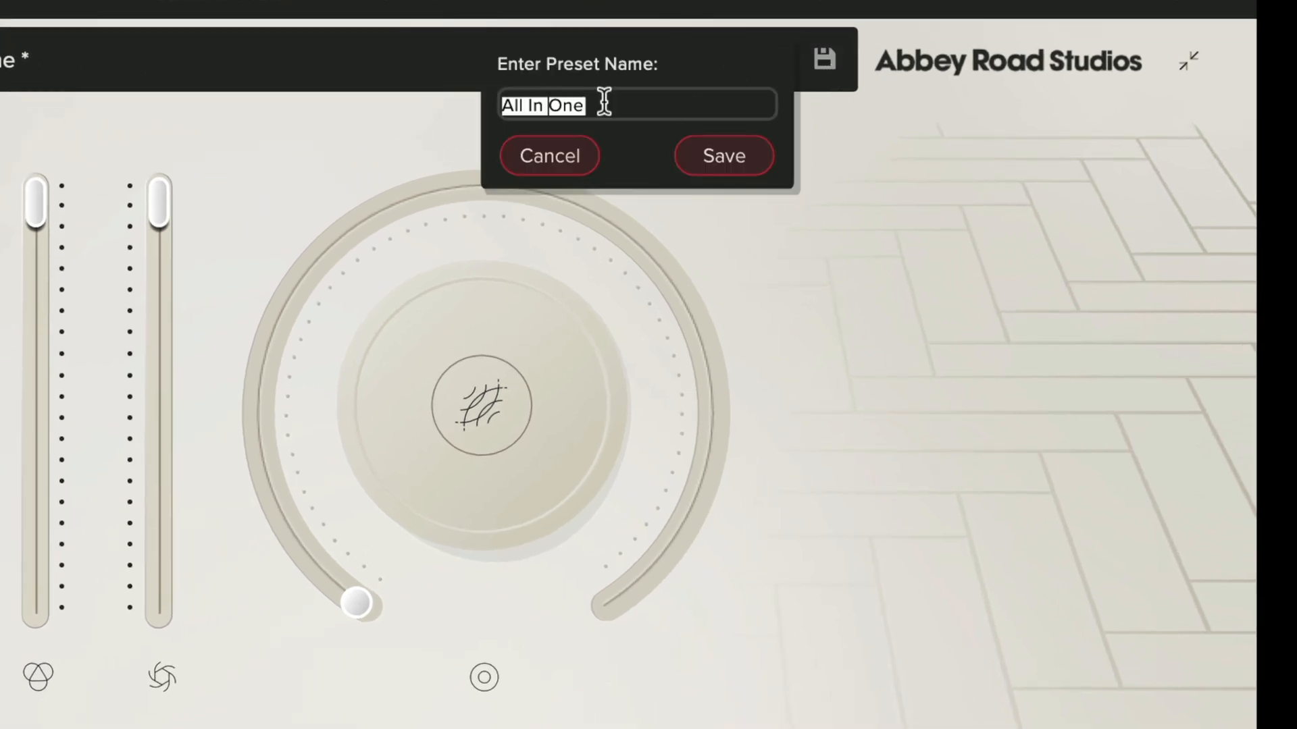
type("Cello Refined")
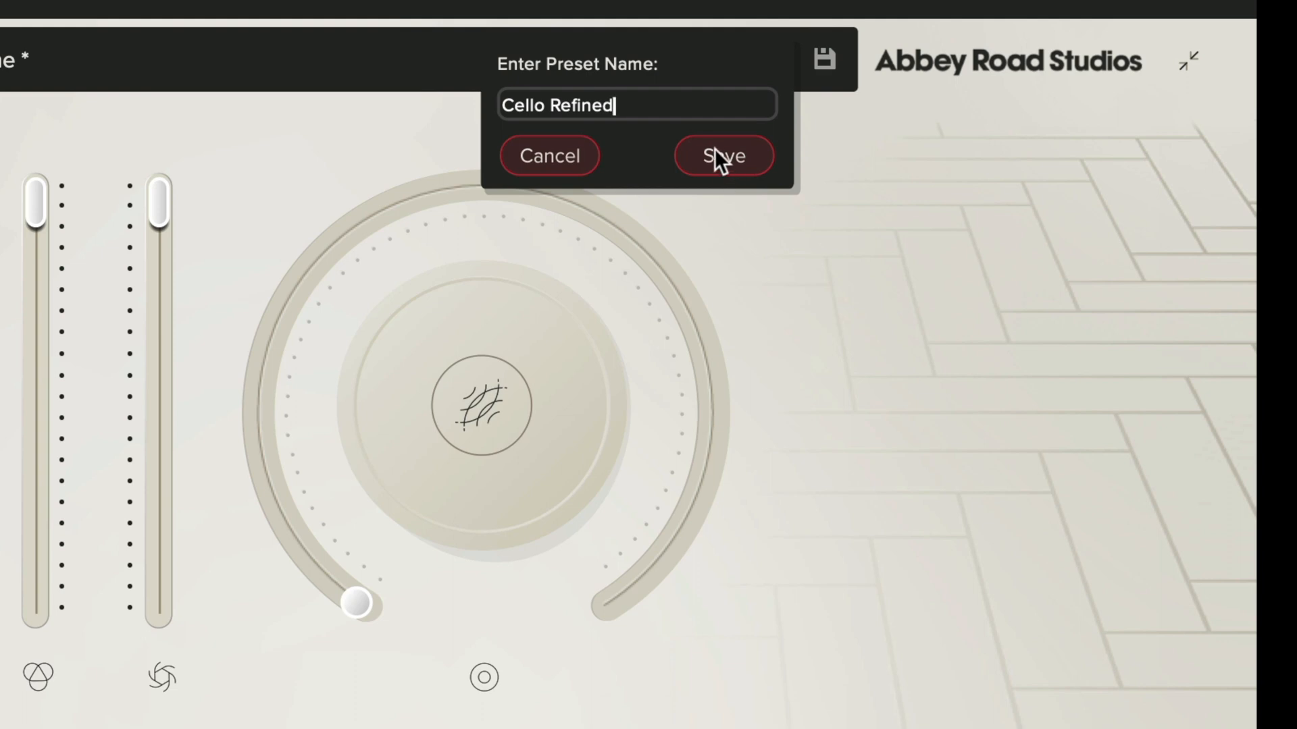
left_click(723, 156)
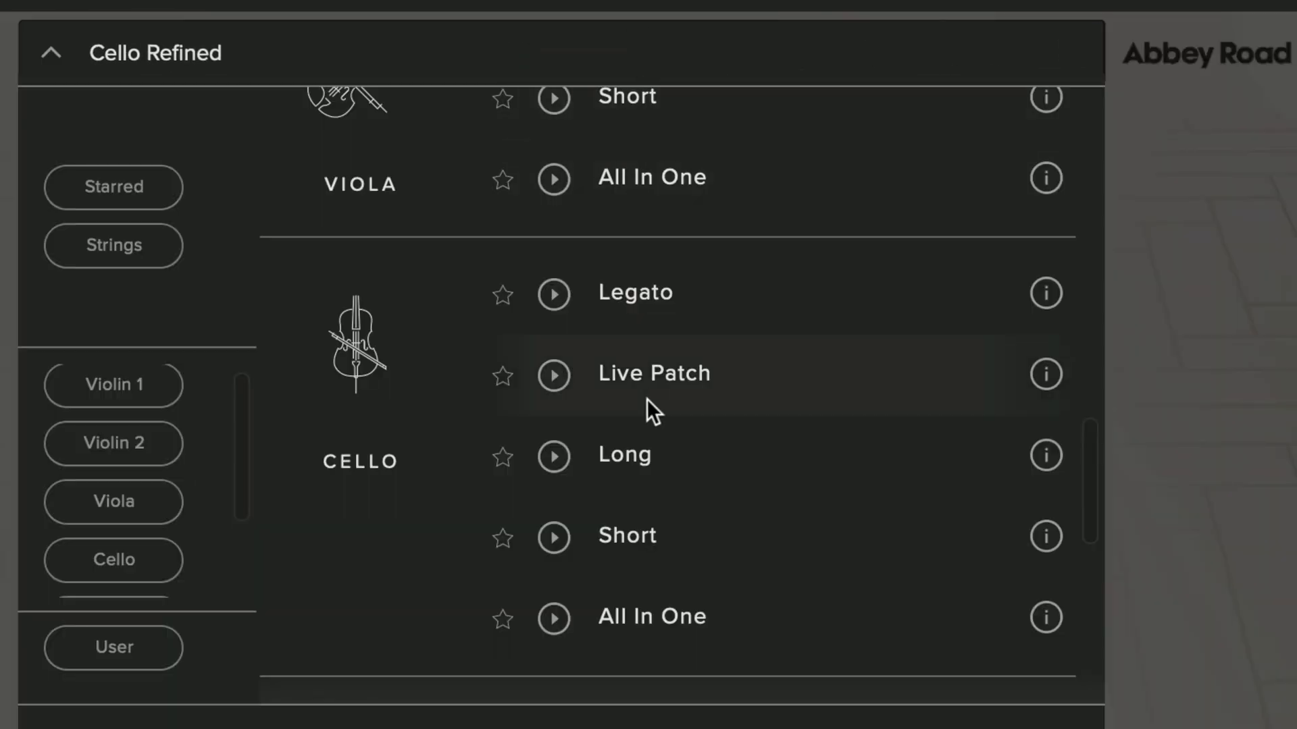
scroll("down", 3)
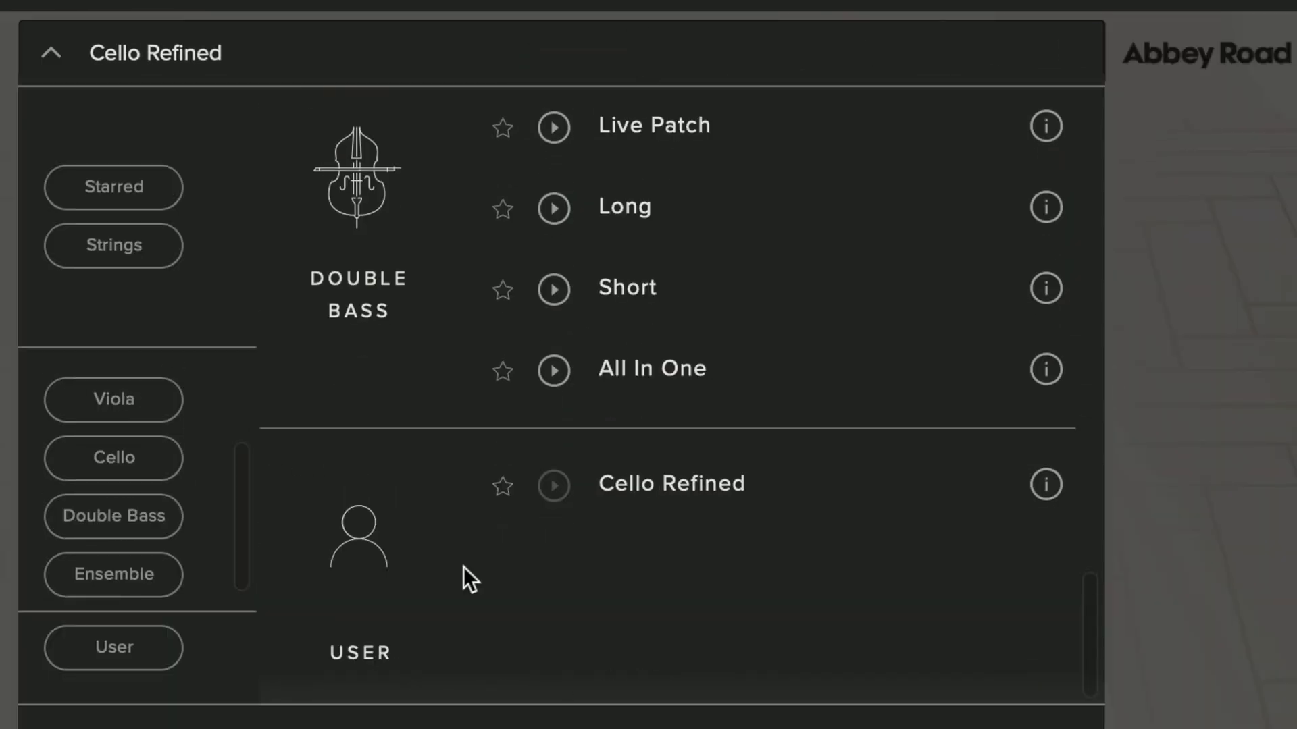
mouse_move(156, 636)
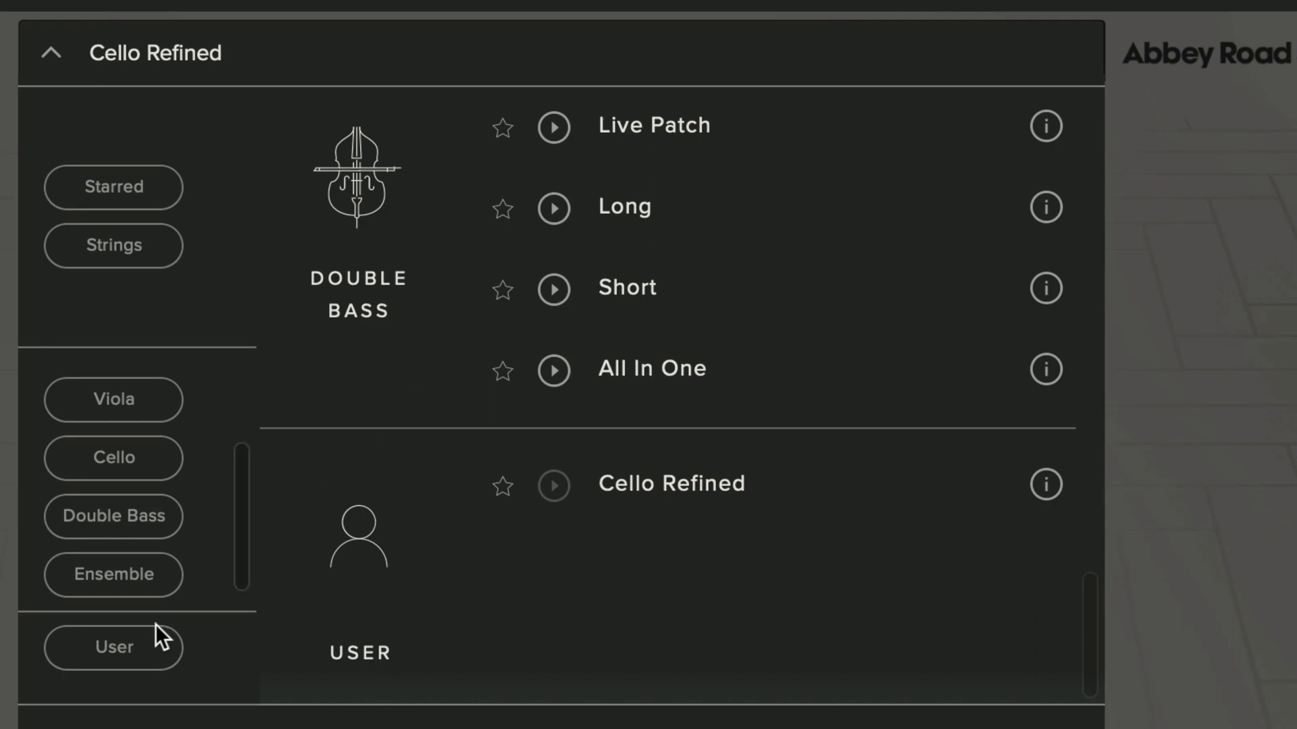
Step: Load Violin 1: Long, reload Cello Refined, and verify zero reverb and Mix 2 only
left_click(114, 647)
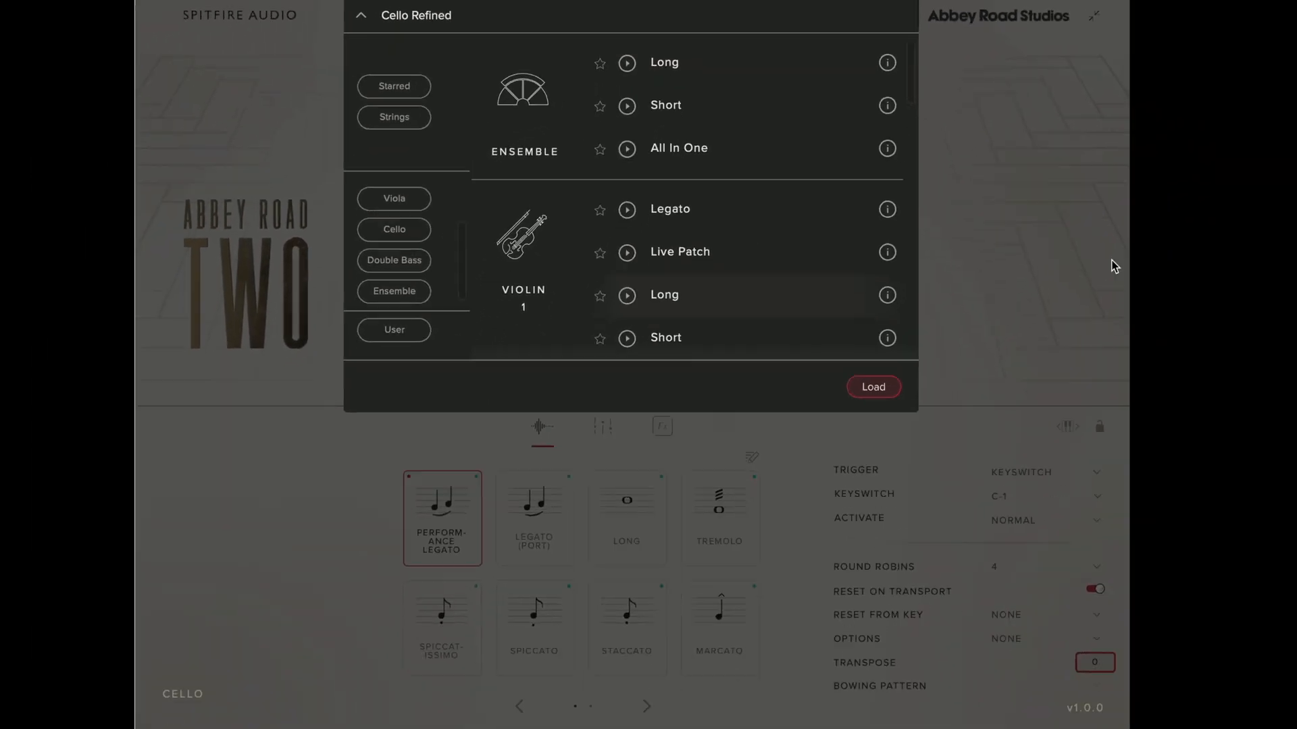
left_click(873, 387)
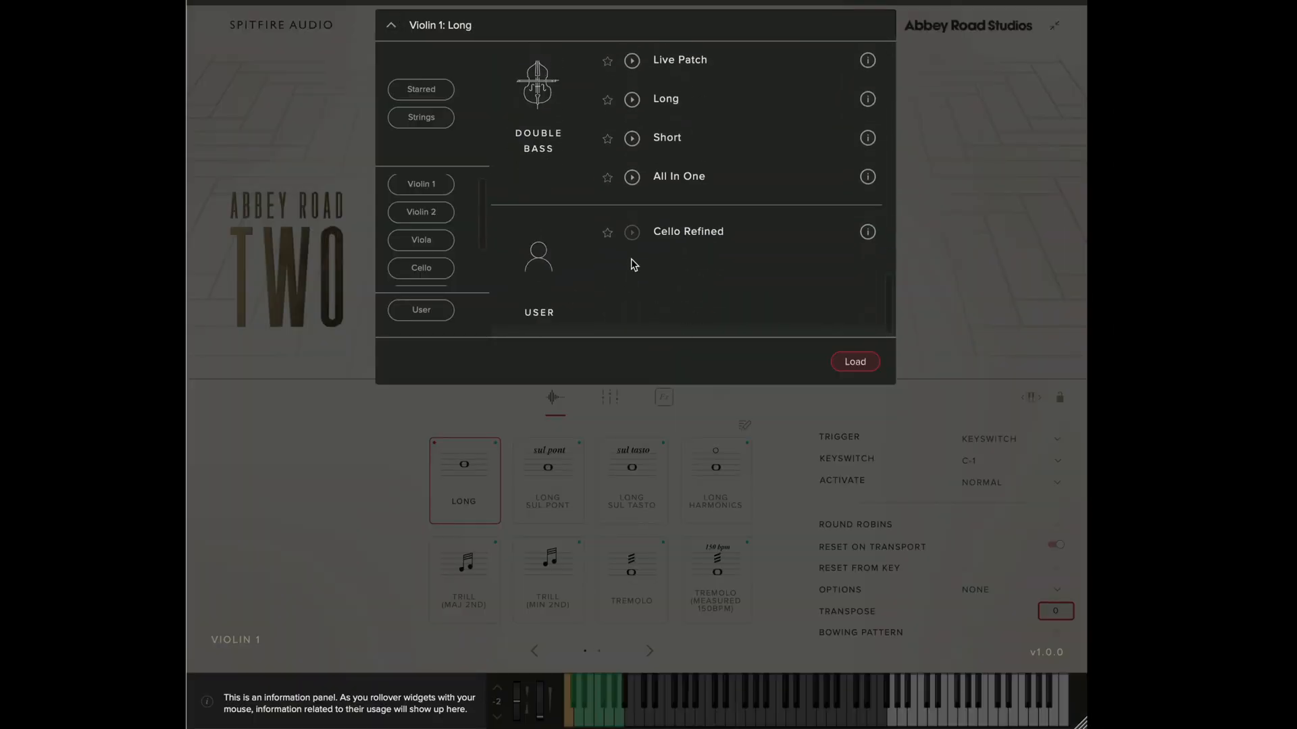
left_click(854, 362)
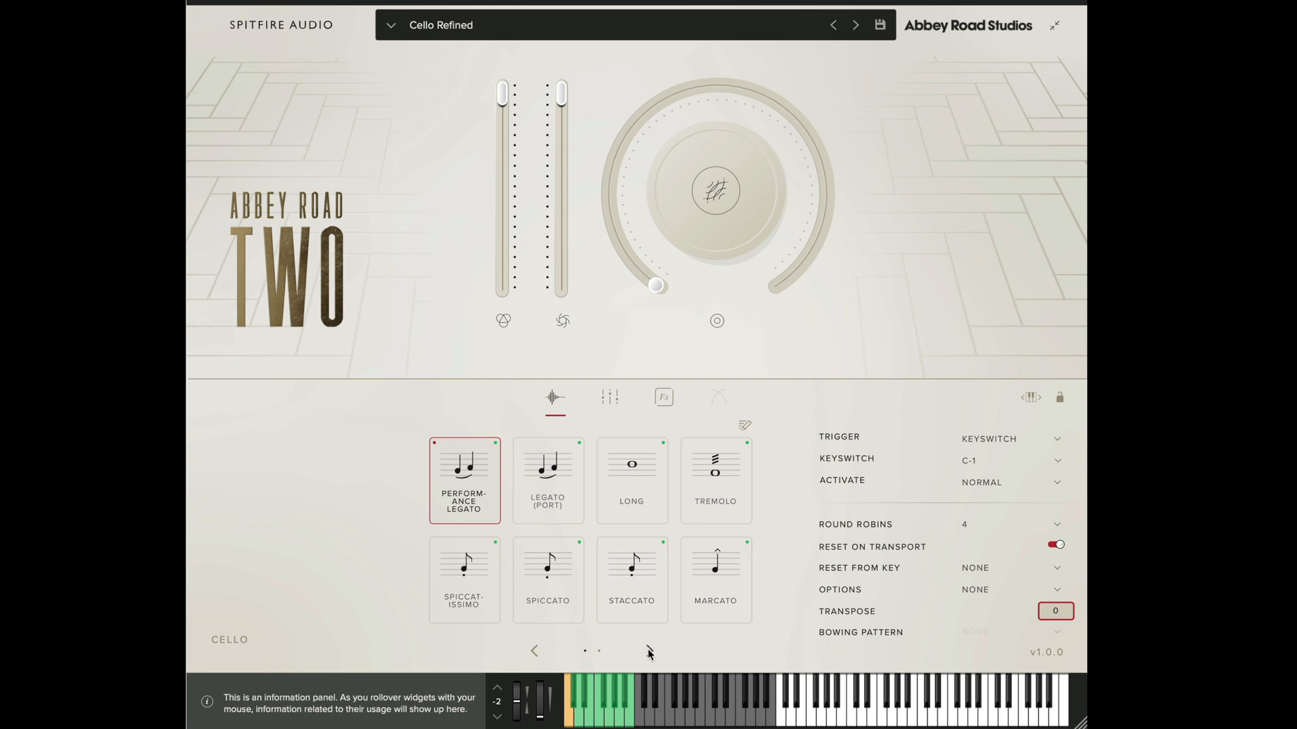
left_click(663, 397)
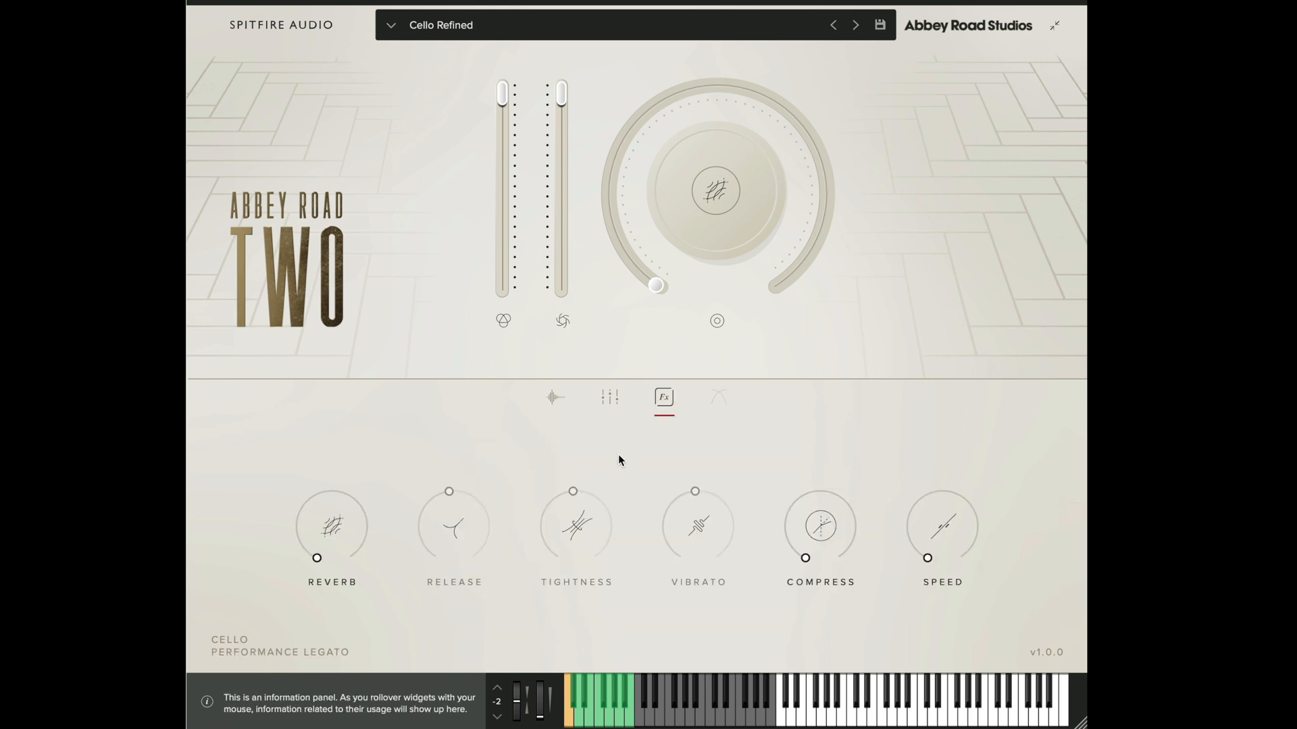
mouse_move(620, 405)
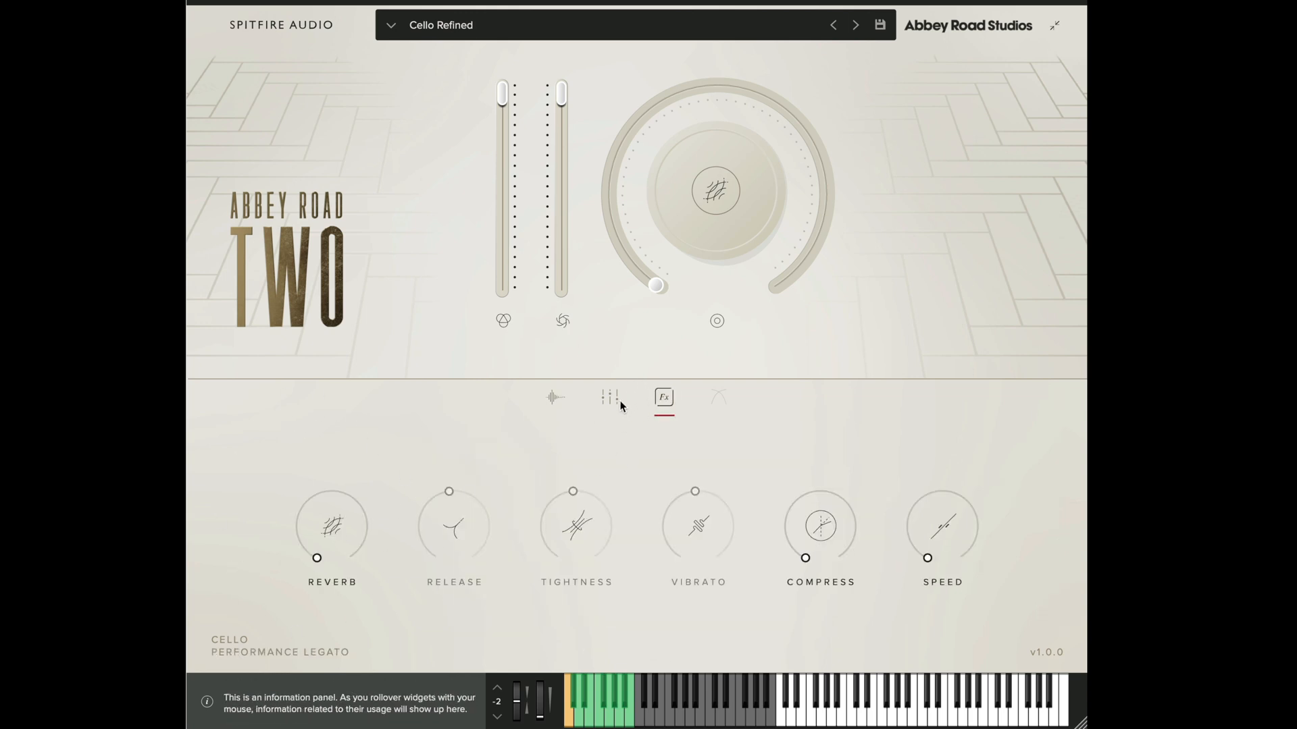
left_click(610, 397)
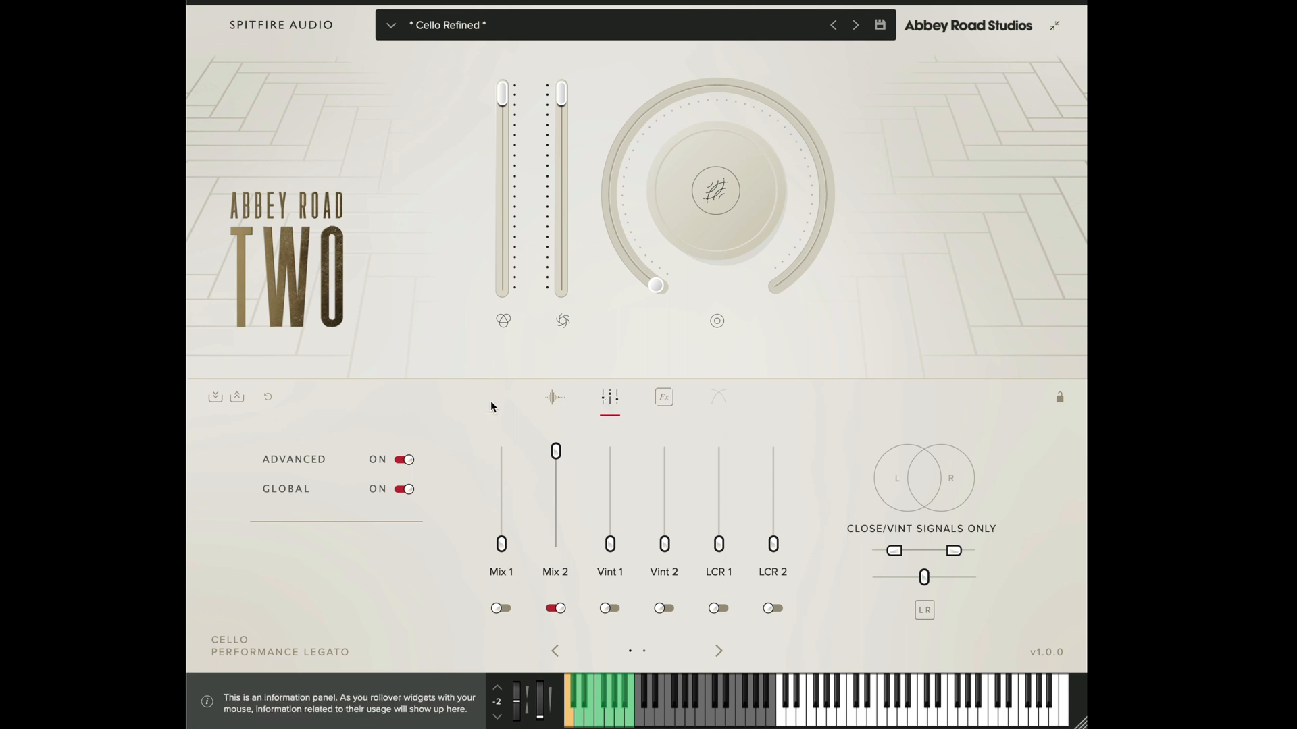
mouse_move(526, 339)
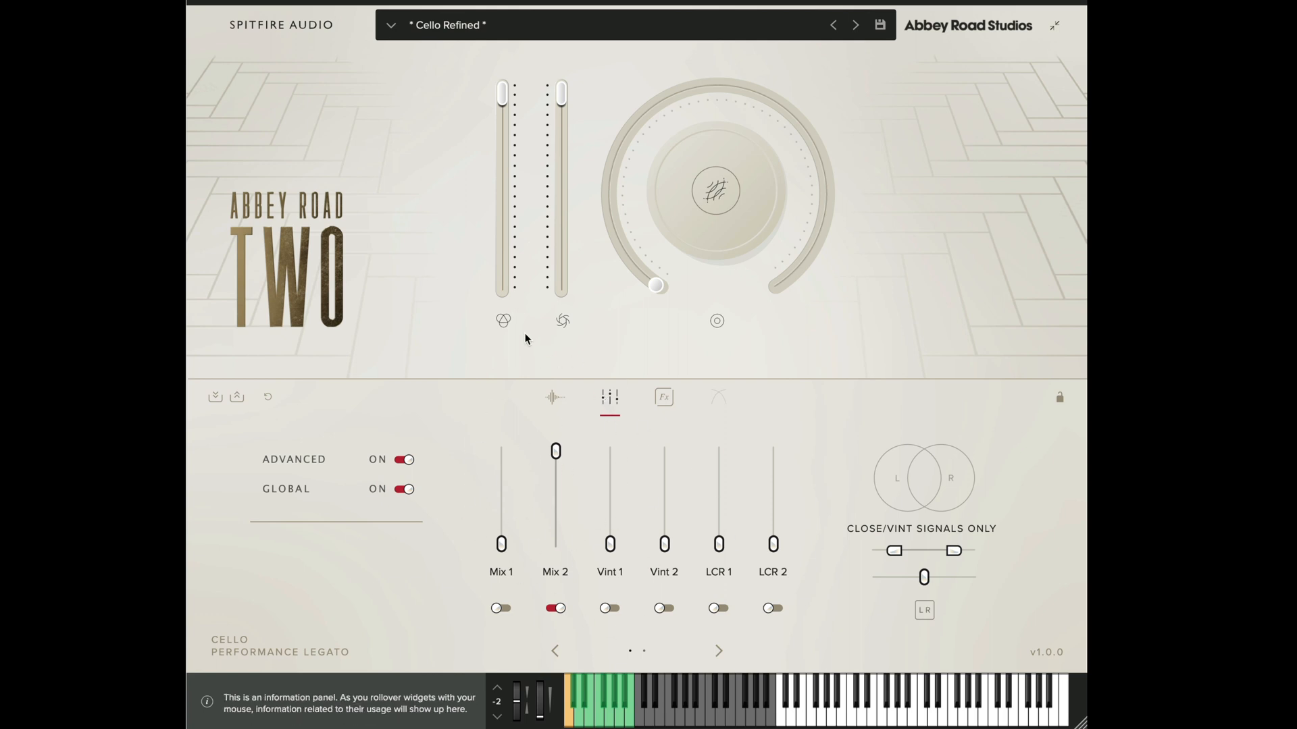